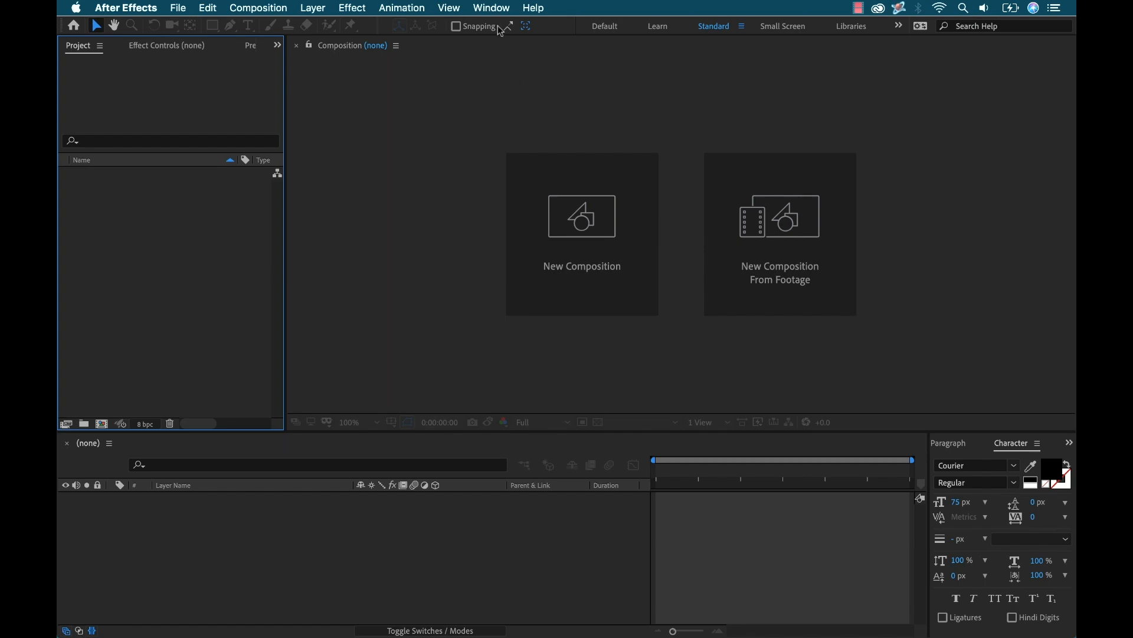
Launch the Social Importer panel from Window > Extensions
{"action": "left_click", "coordinate": [490, 8]}
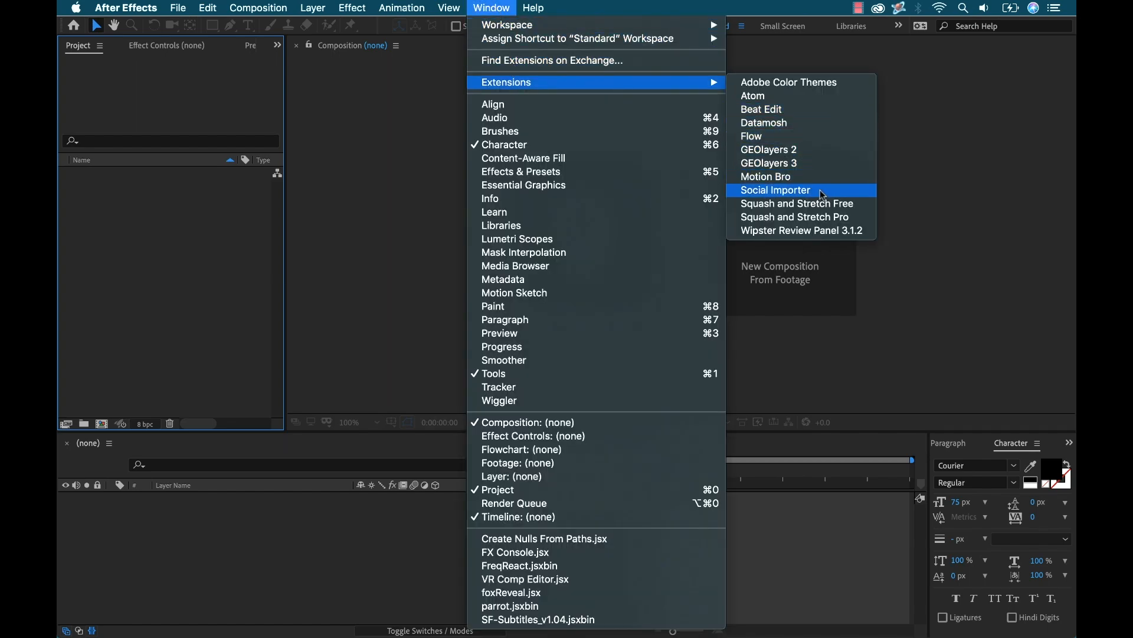
{"action": "left_click", "coordinate": [775, 190]}
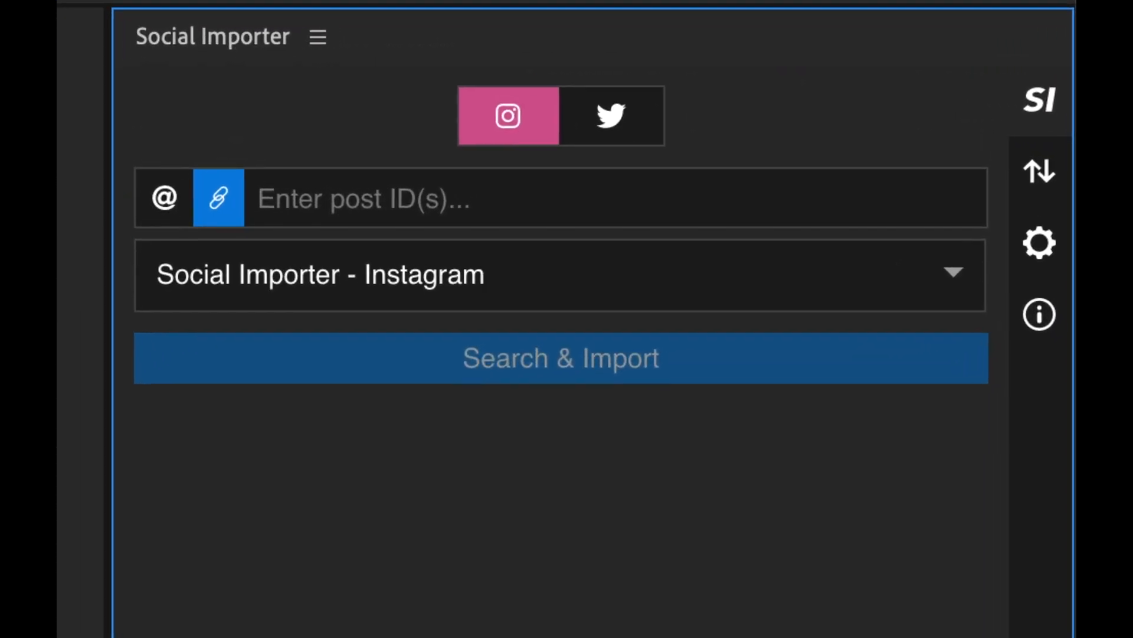
Keep Instagram selected, switch to username search, and enter the account 'boonelovesvideo'
{"action": "left_click", "coordinate": [612, 116]}
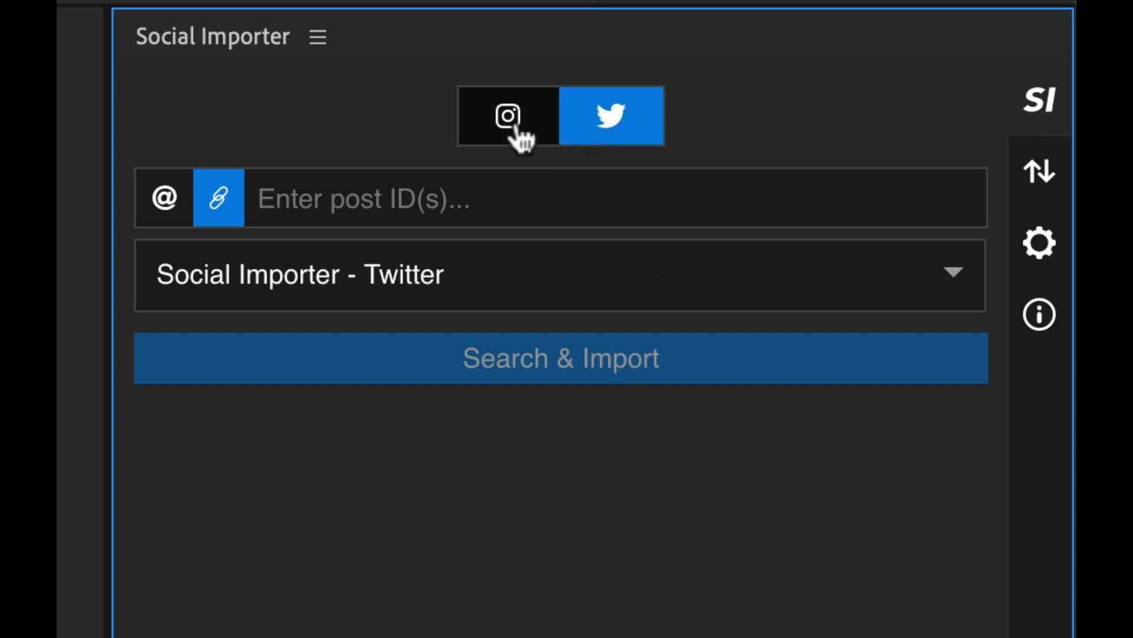
{"action": "left_click", "coordinate": [508, 115]}
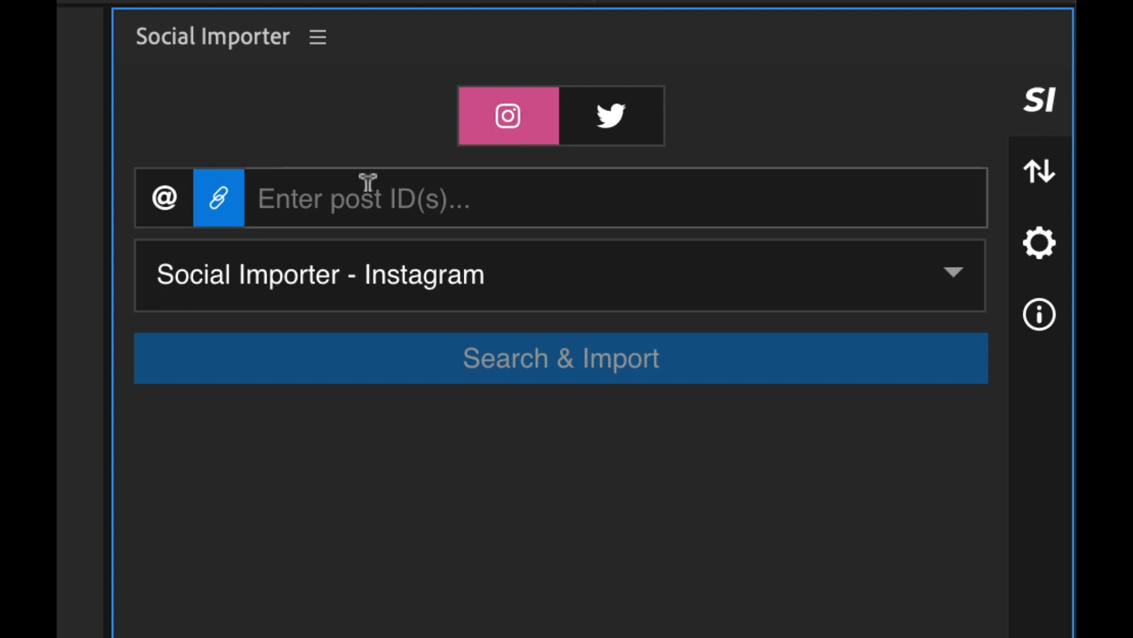
{"action": "mouse_move", "coordinate": [396, 218]}
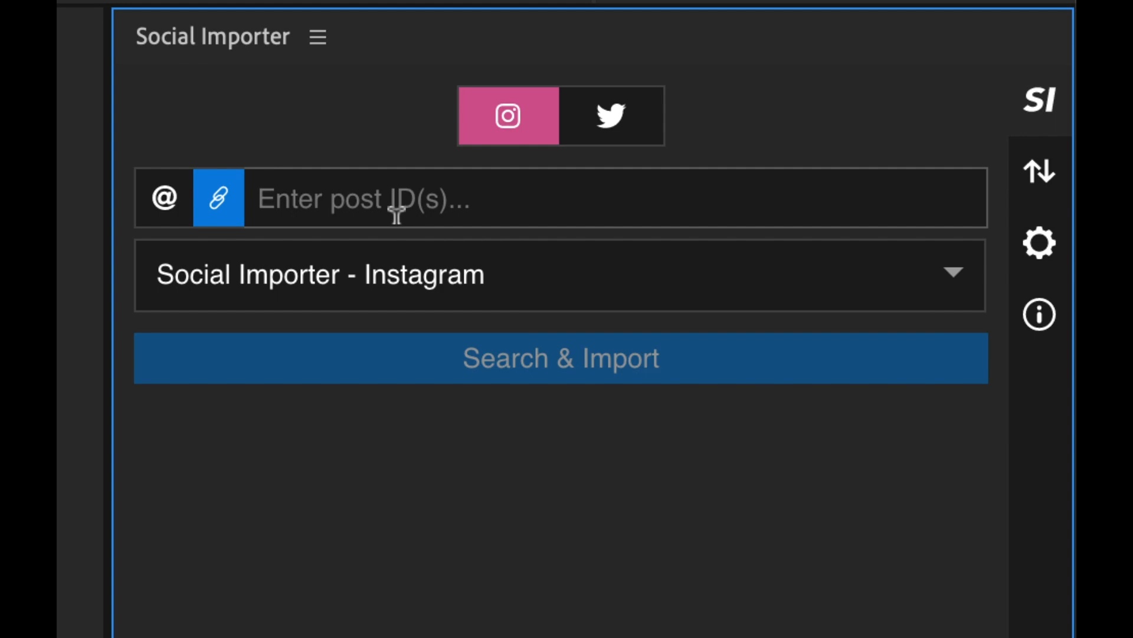
{"action": "left_click", "coordinate": [166, 208]}
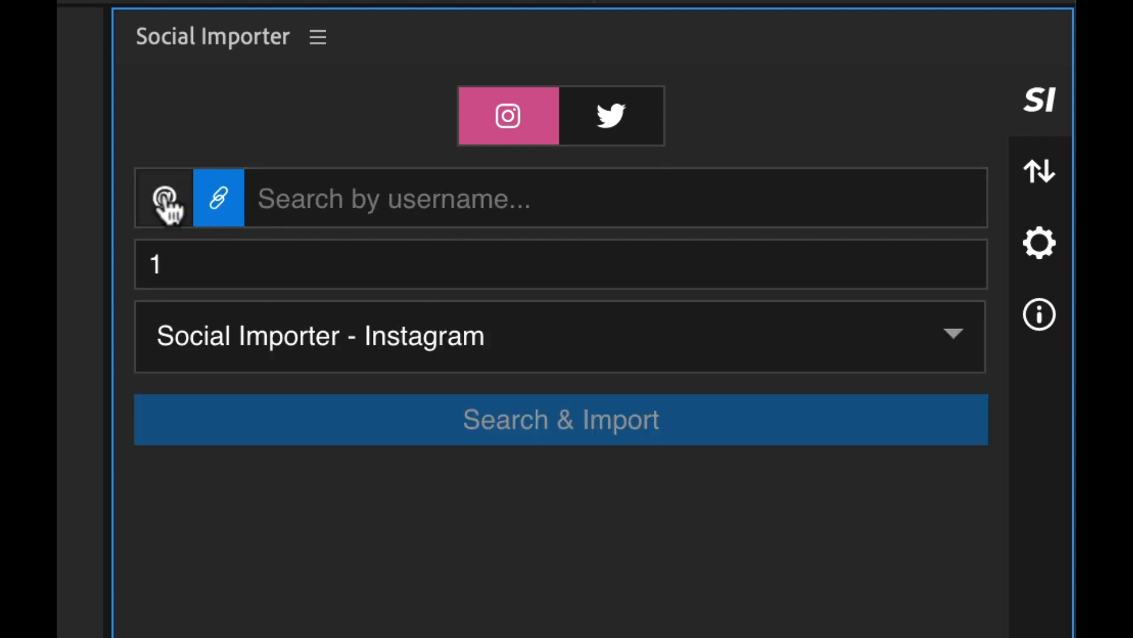
{"action": "left_click", "coordinate": [165, 198]}
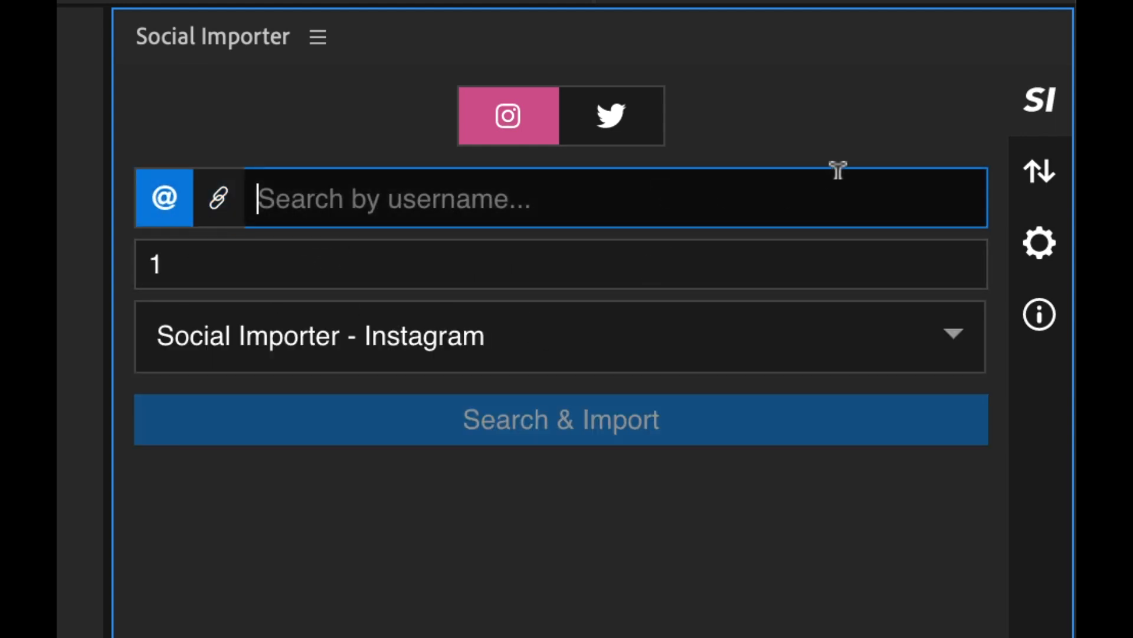
{"action": "type", "text": "boonelov"}
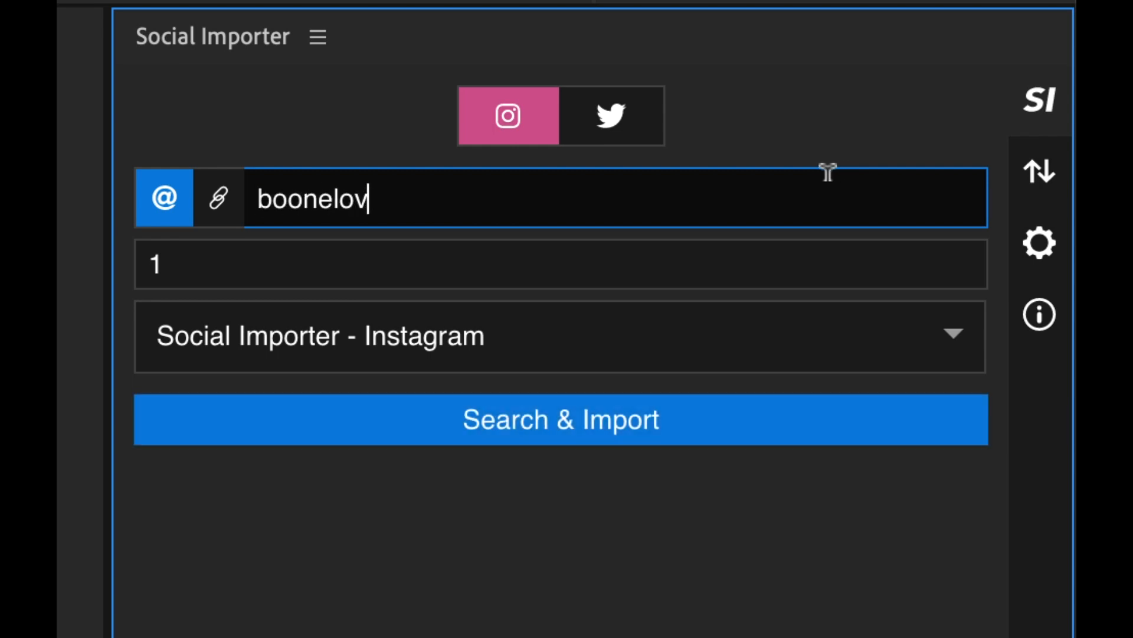
{"action": "type", "text": "esvideo"}
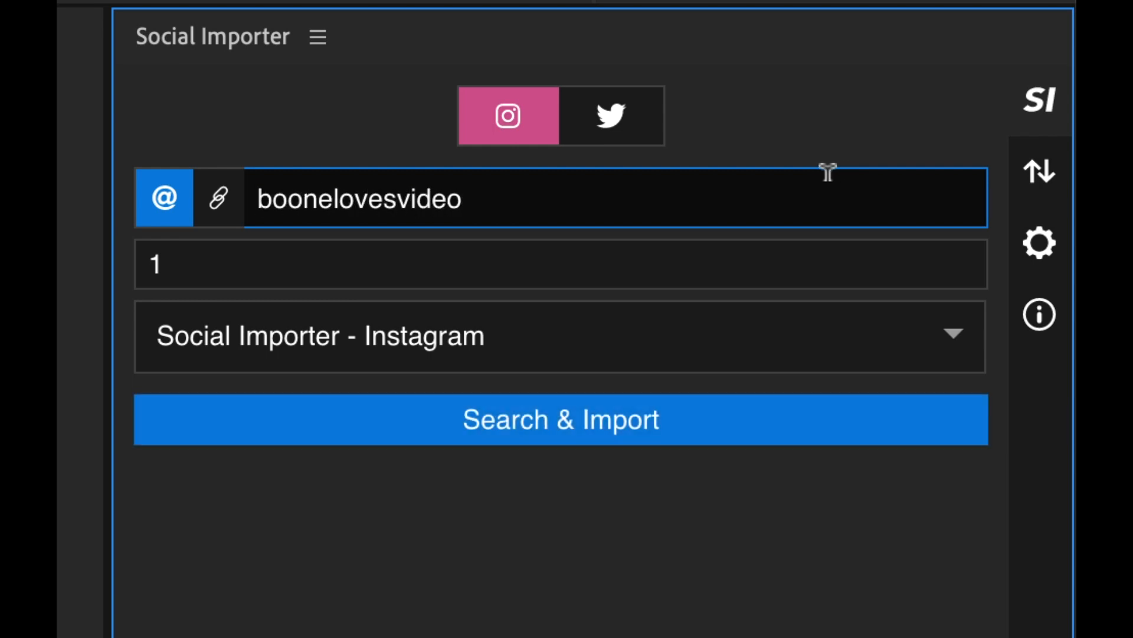
{"action": "left_click", "coordinate": [561, 419]}
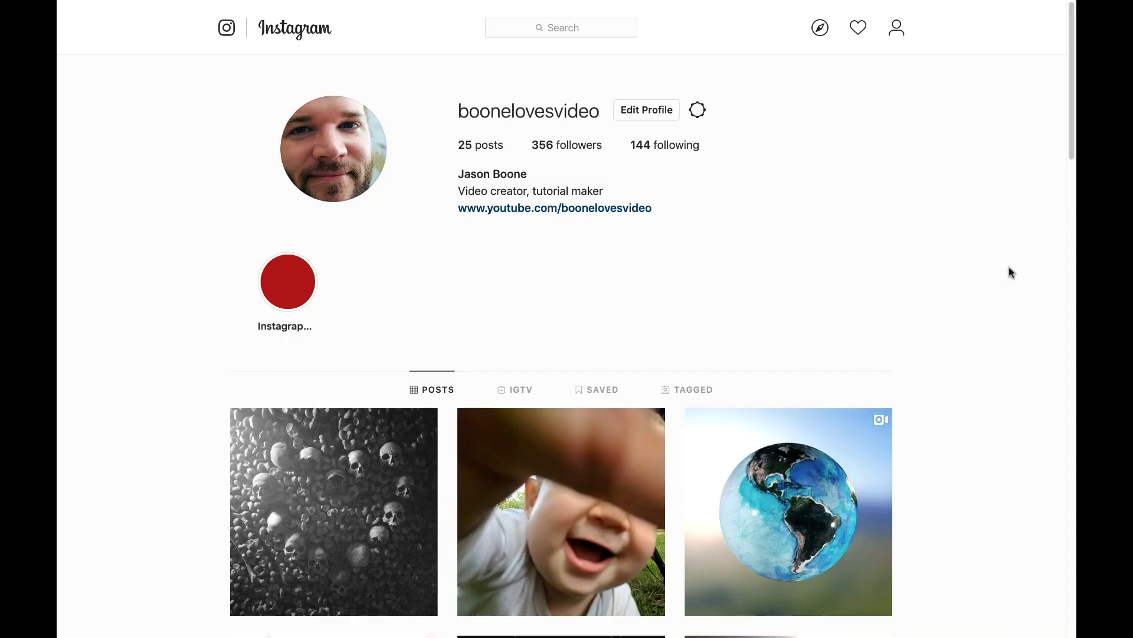
Scroll down the boonelovesvideo Instagram profile to review its latest posts
{"action": "scroll", "scroll_direction": "down", "scroll_amount": 3}
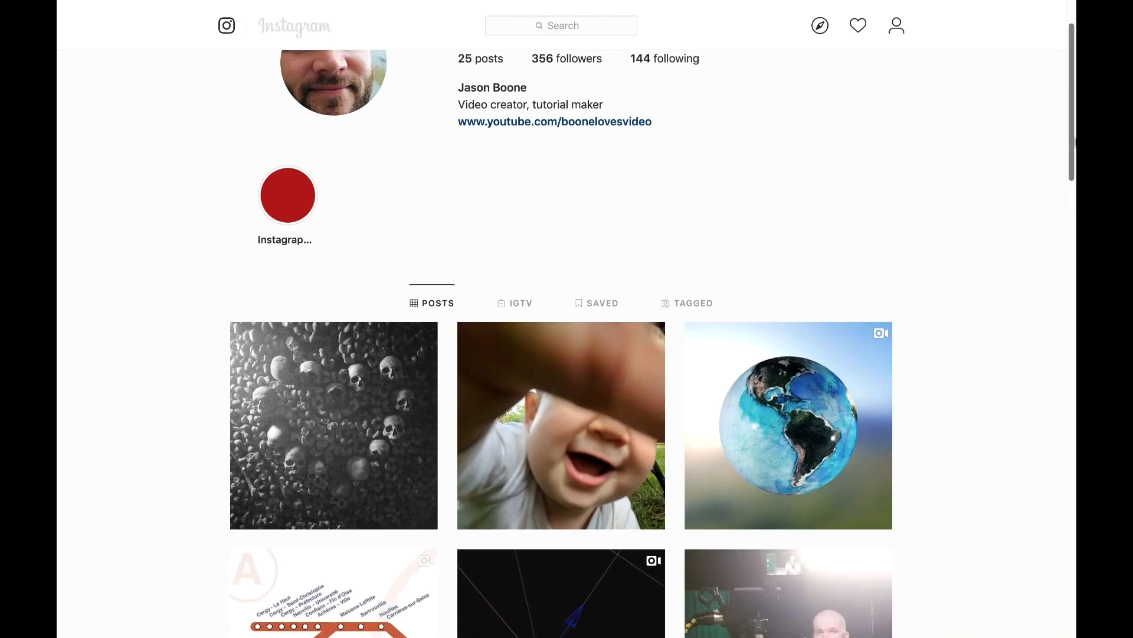
{"action": "scroll", "scroll_direction": "down", "scroll_amount": 3}
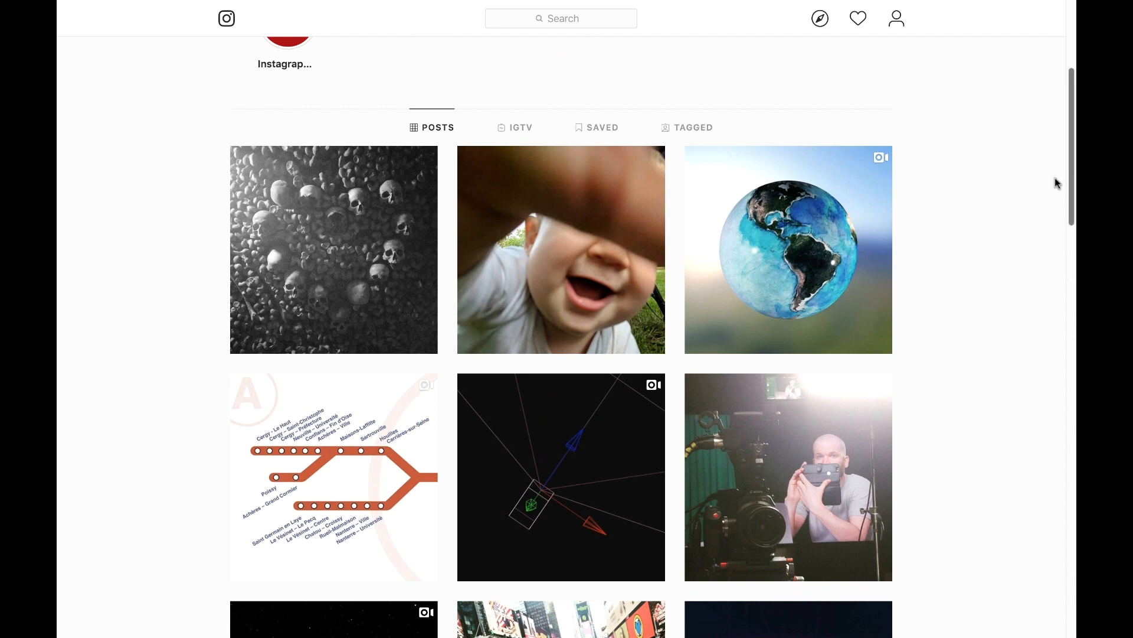
{"action": "mouse_move", "coordinate": [613, 283]}
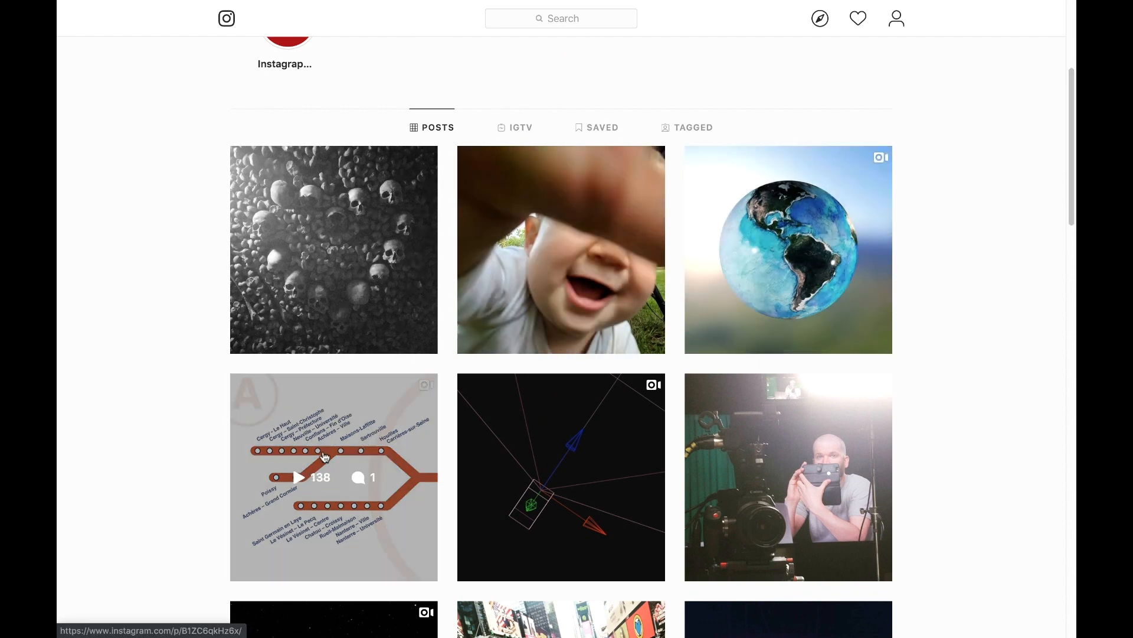
{"action": "mouse_move", "coordinate": [1037, 279]}
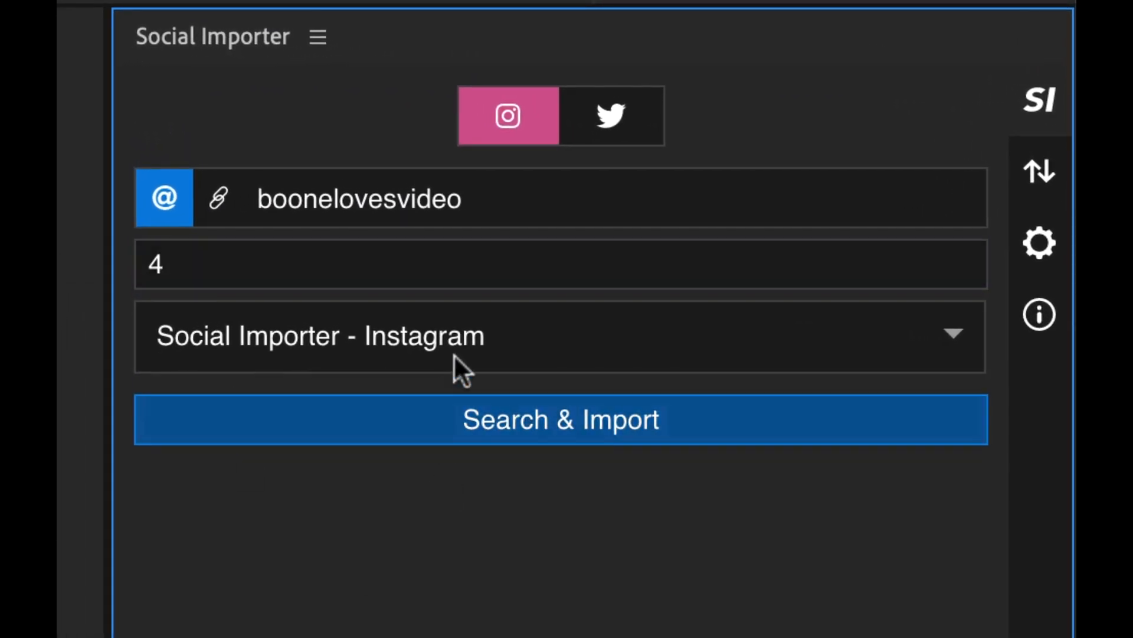
Compare the importer's Twitter and Instagram options, leaving Instagram selected
{"action": "left_click", "coordinate": [560, 336]}
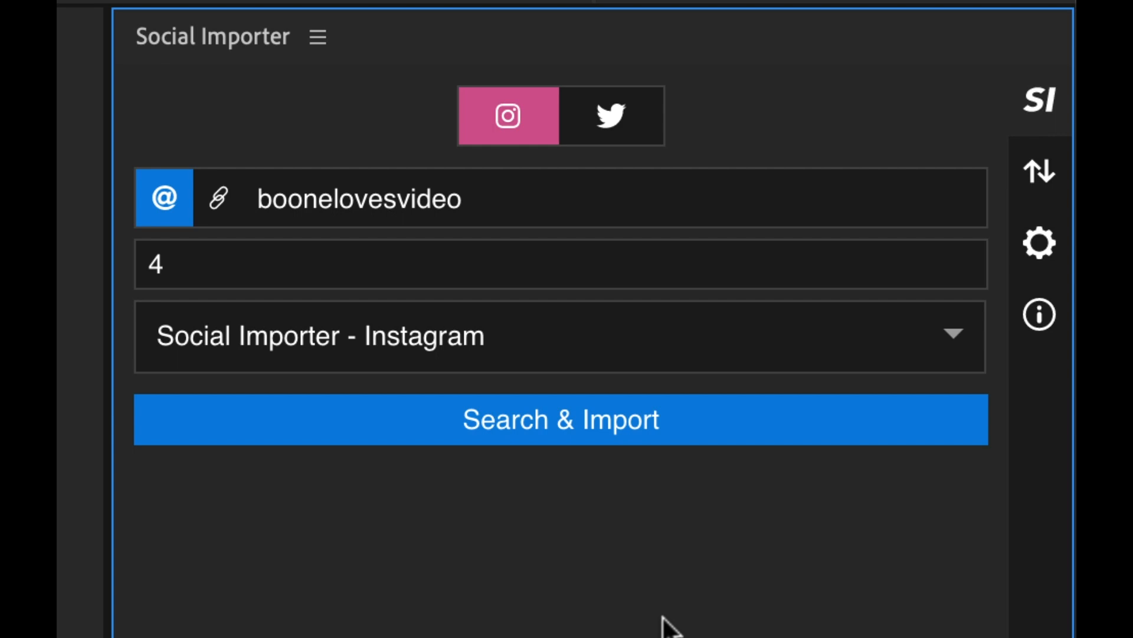
{"action": "mouse_move", "coordinate": [658, 628]}
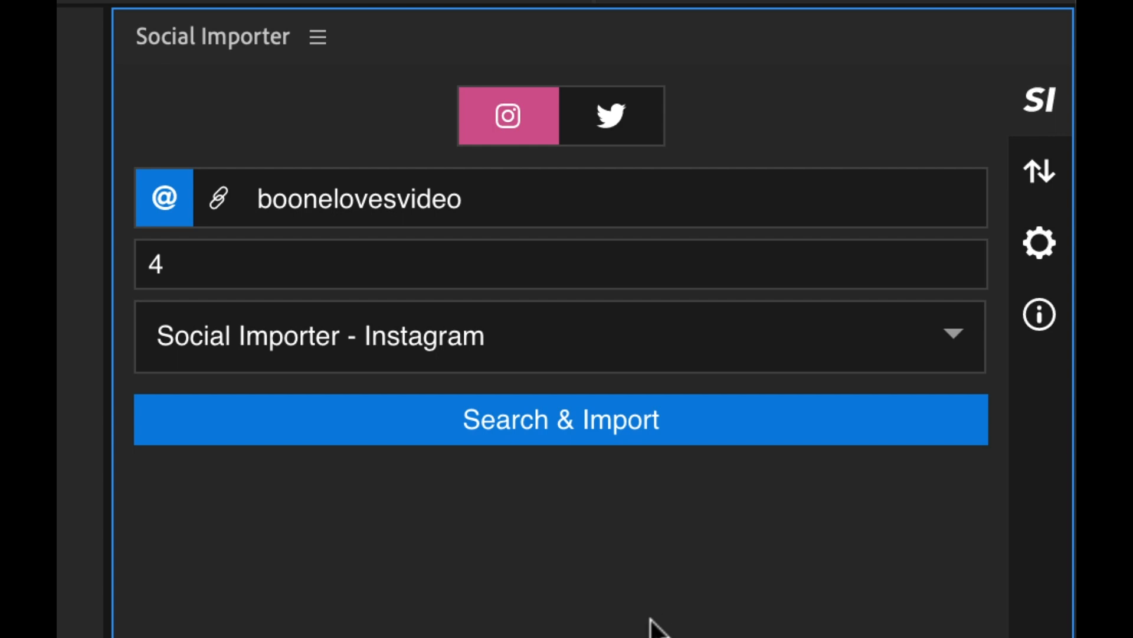
{"action": "mouse_move", "coordinate": [618, 121]}
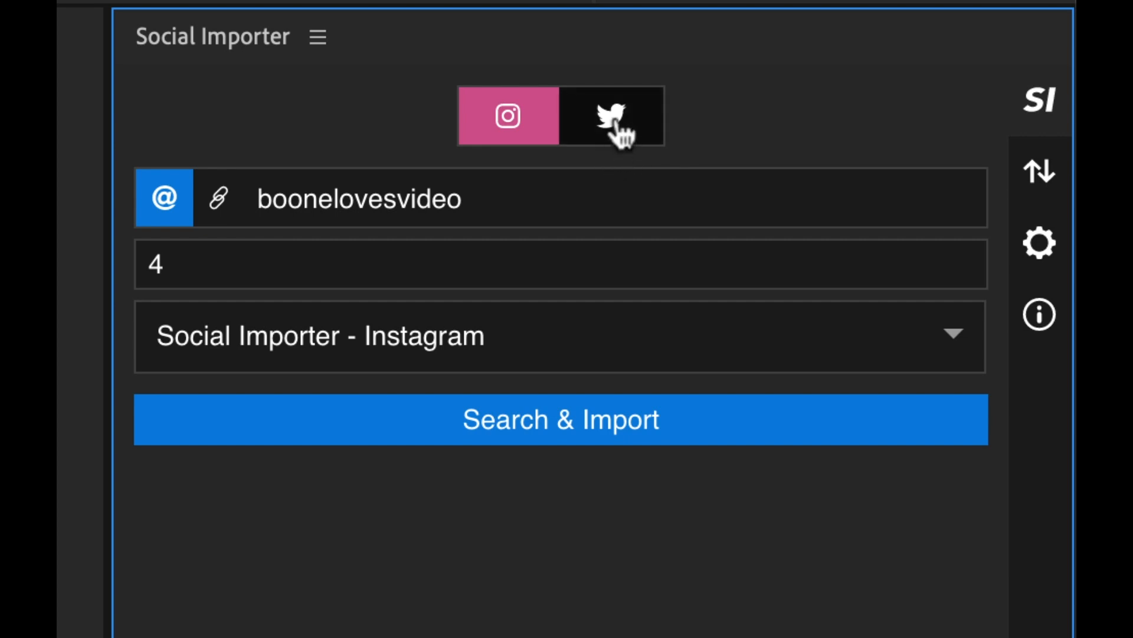
{"action": "left_click", "coordinate": [610, 116]}
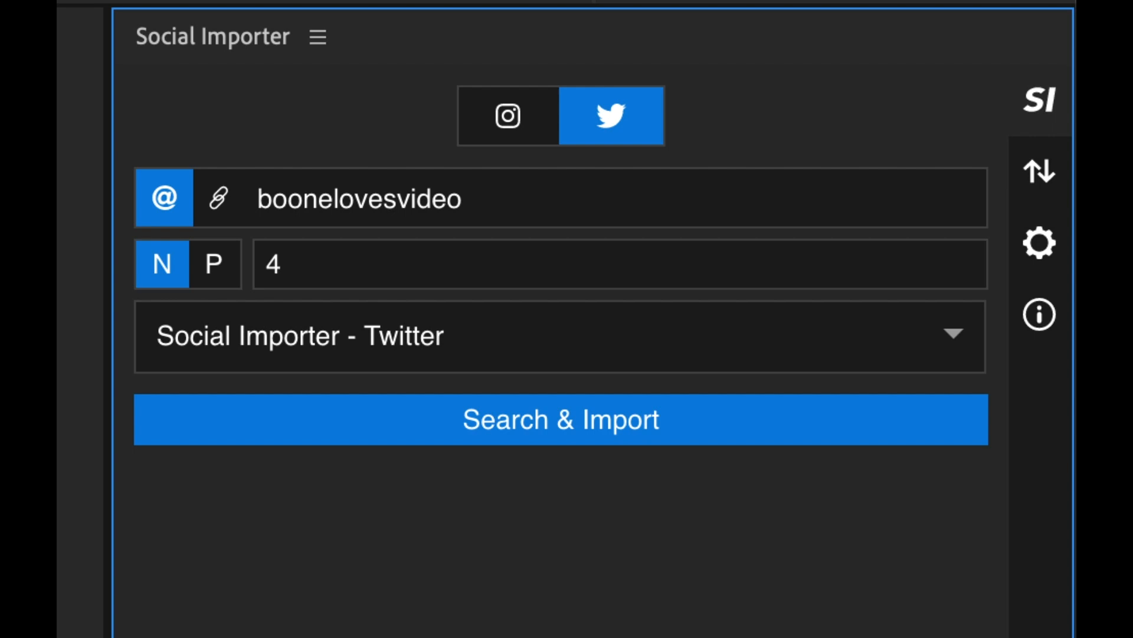
{"action": "left_click", "coordinate": [508, 116]}
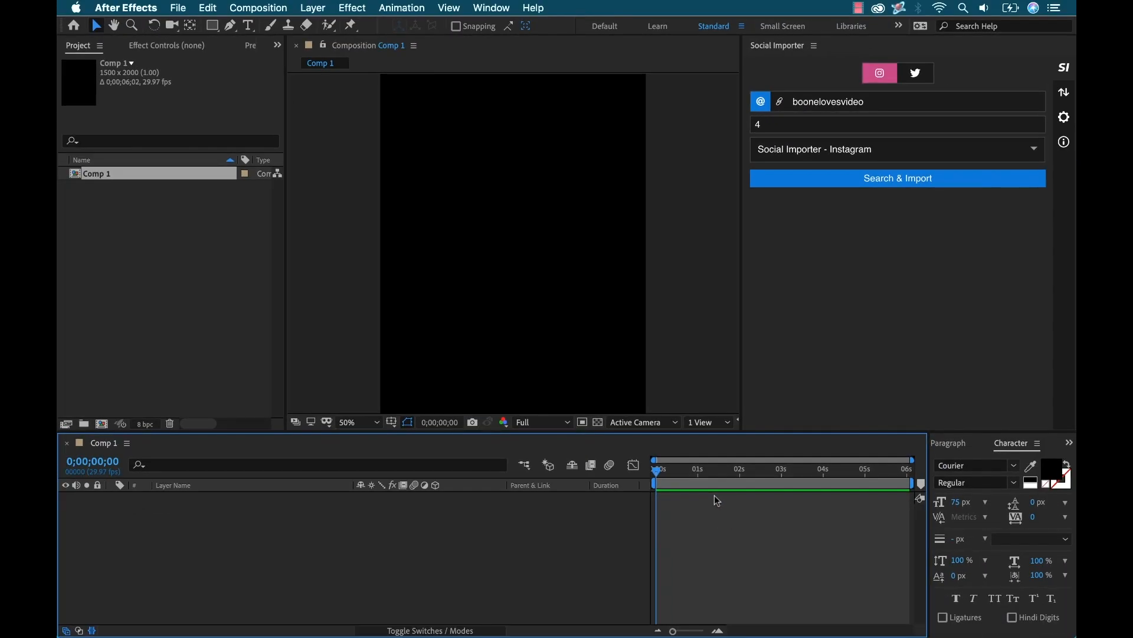
Rename Comp 1 to Instagram and run Search & Import to add four post layers
{"action": "double_click", "coordinate": [97, 173]}
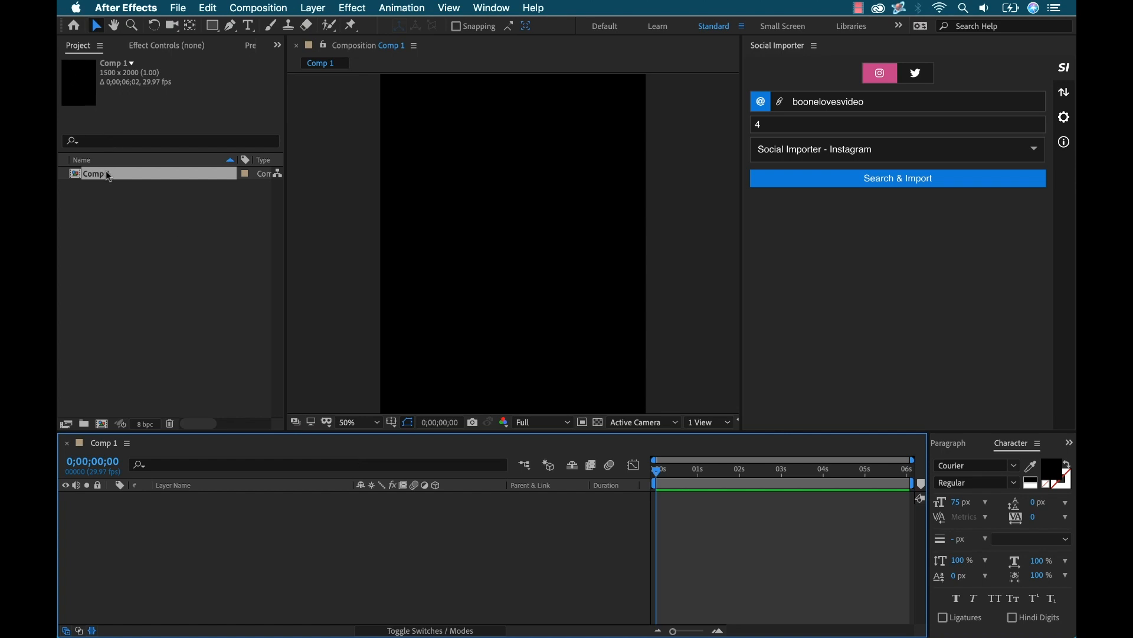
{"action": "type", "text": "Instagram"}
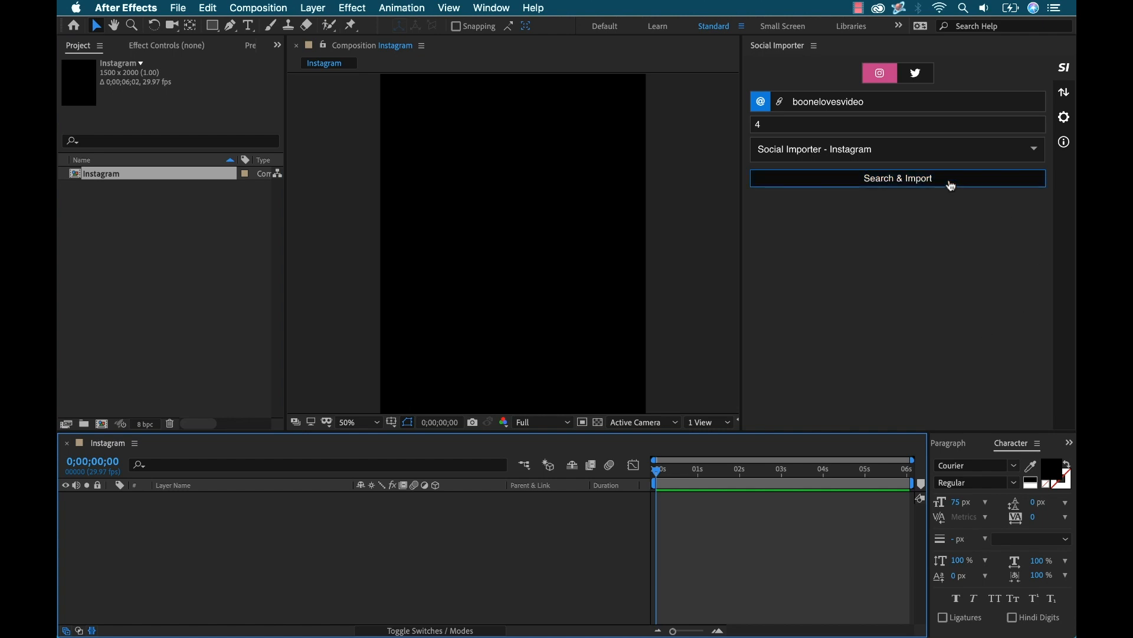
{"action": "left_click", "coordinate": [897, 178]}
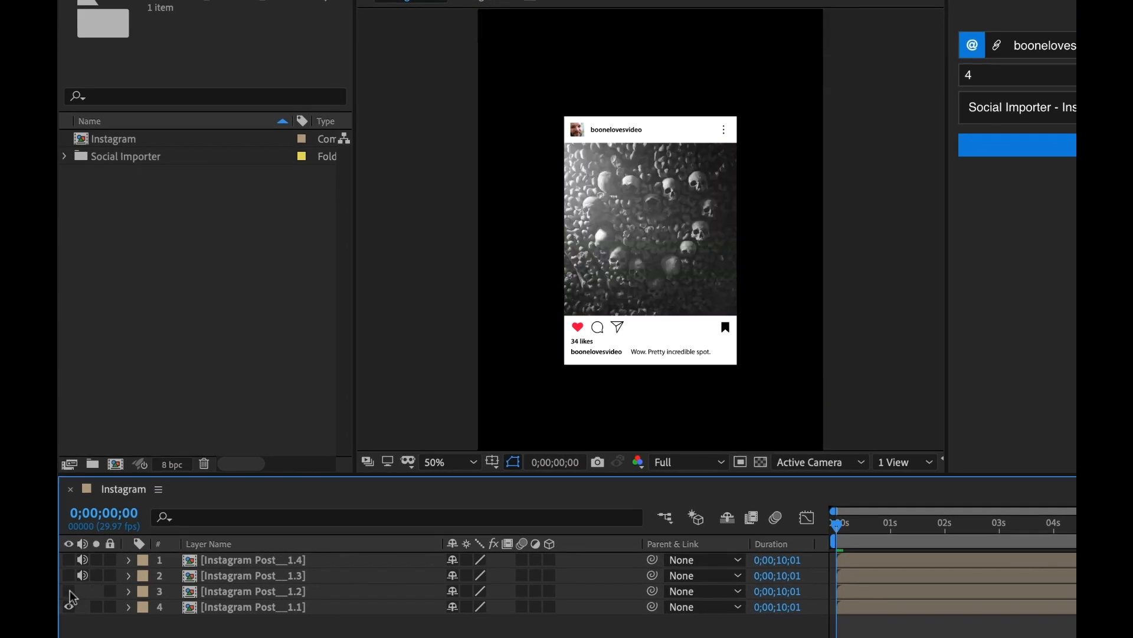
Toggle the map post layer's visibility to preview it, then open the first post's precomp
{"action": "left_click", "coordinate": [70, 560]}
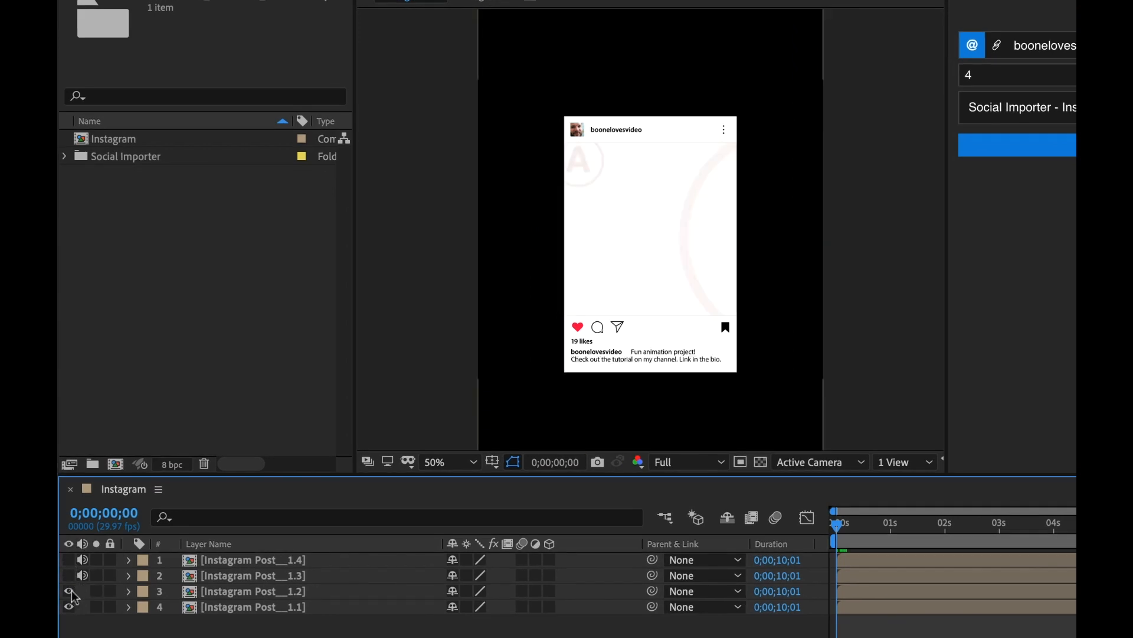
{"action": "left_click", "coordinate": [70, 623]}
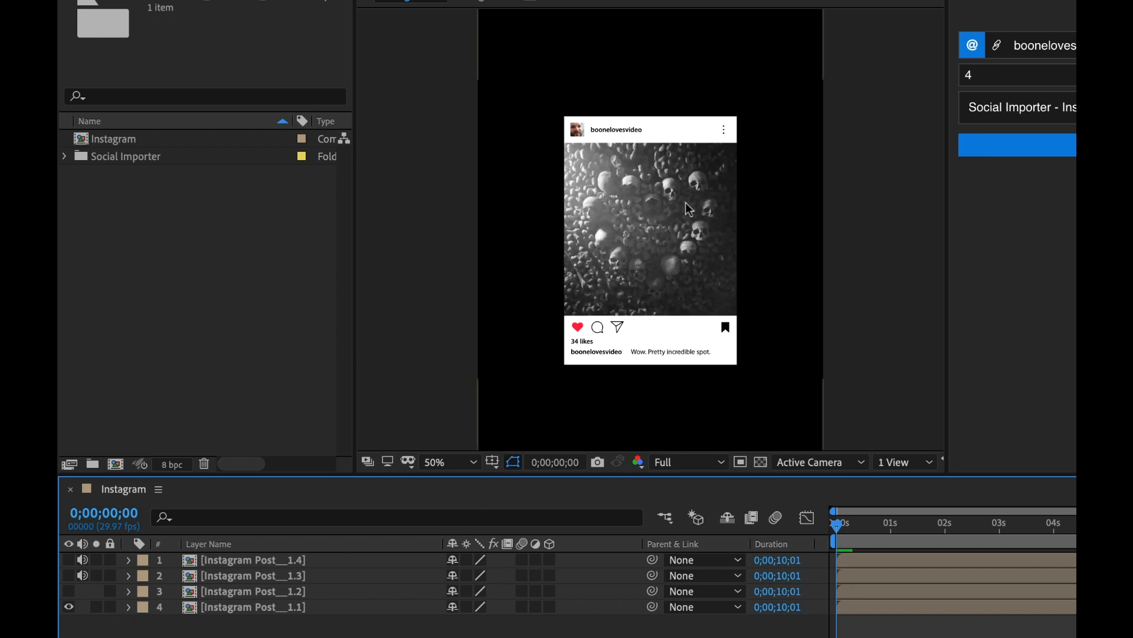
{"action": "left_click", "coordinate": [229, 607]}
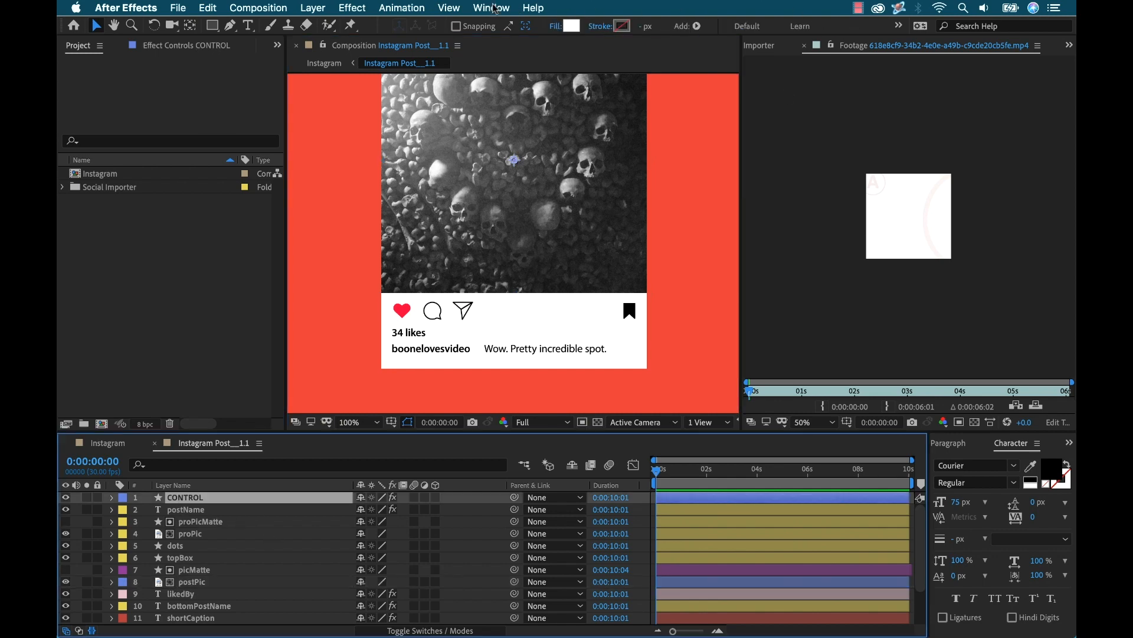
Return to the Selection tool and expand CONTROL's Top, Picture and Bottom Section settings
{"action": "left_click", "coordinate": [492, 7]}
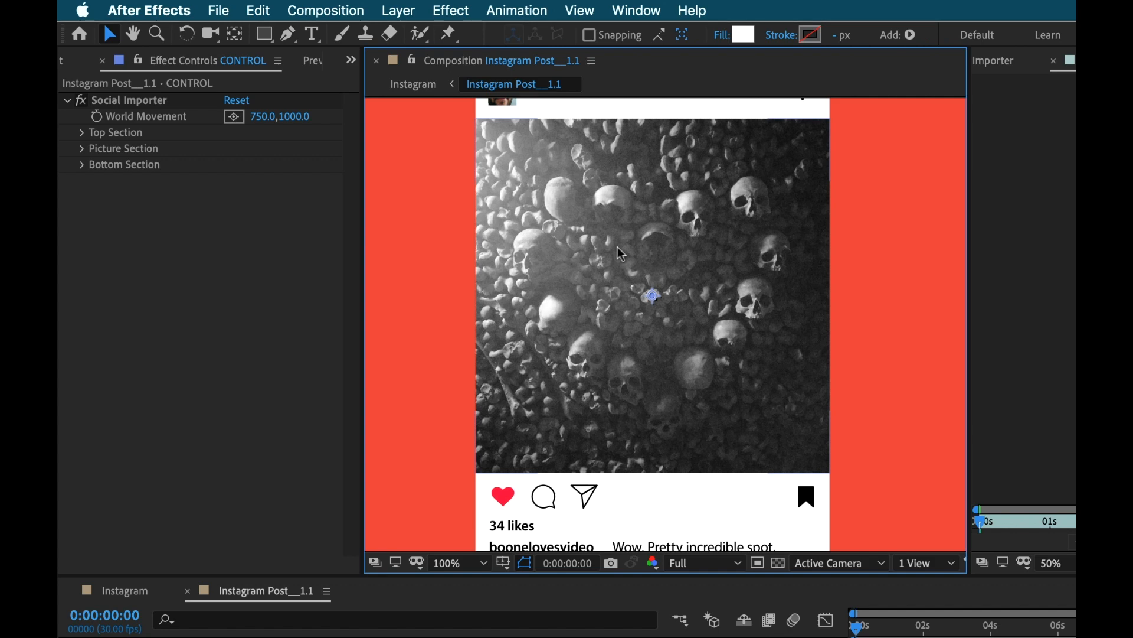
{"action": "mouse_move", "coordinate": [571, 447]}
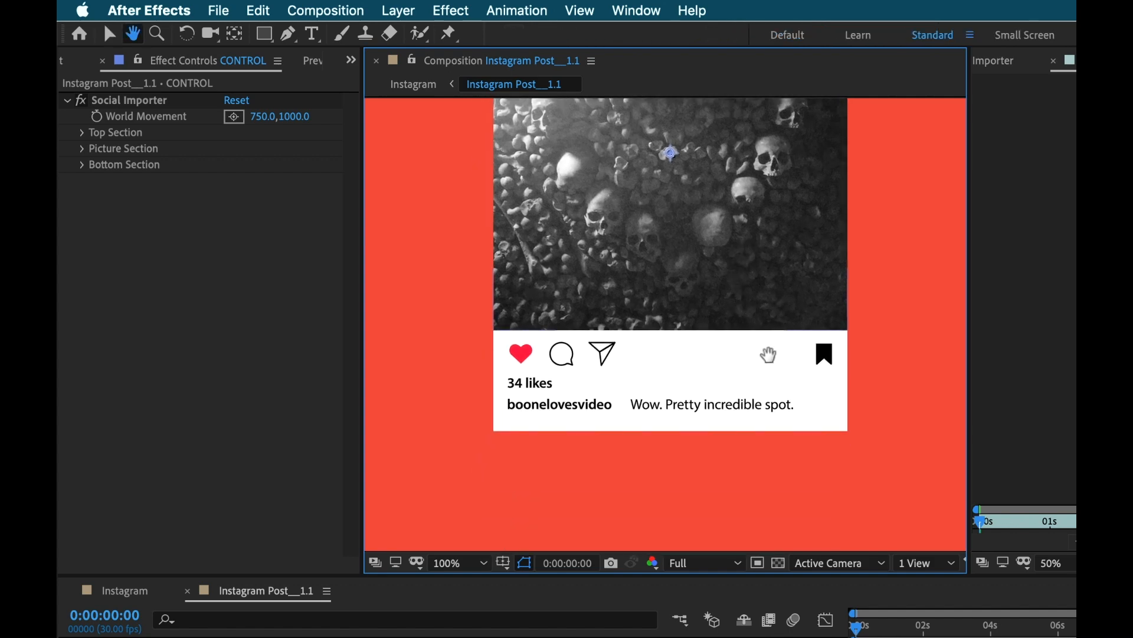
{"action": "left_click", "coordinate": [109, 34]}
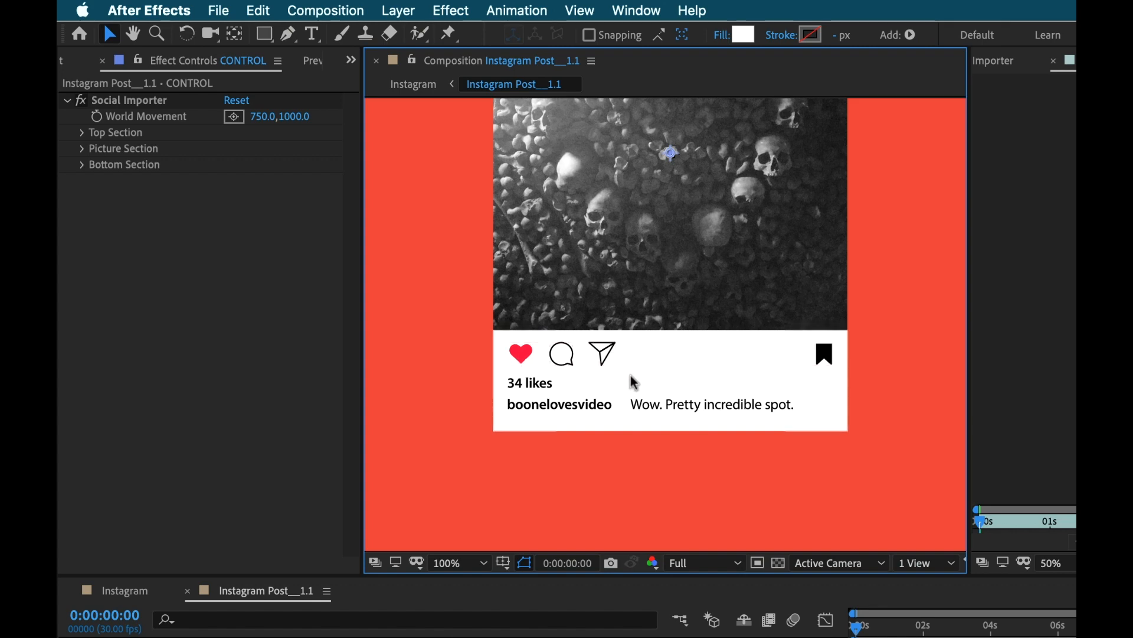
{"action": "mouse_move", "coordinate": [849, 345]}
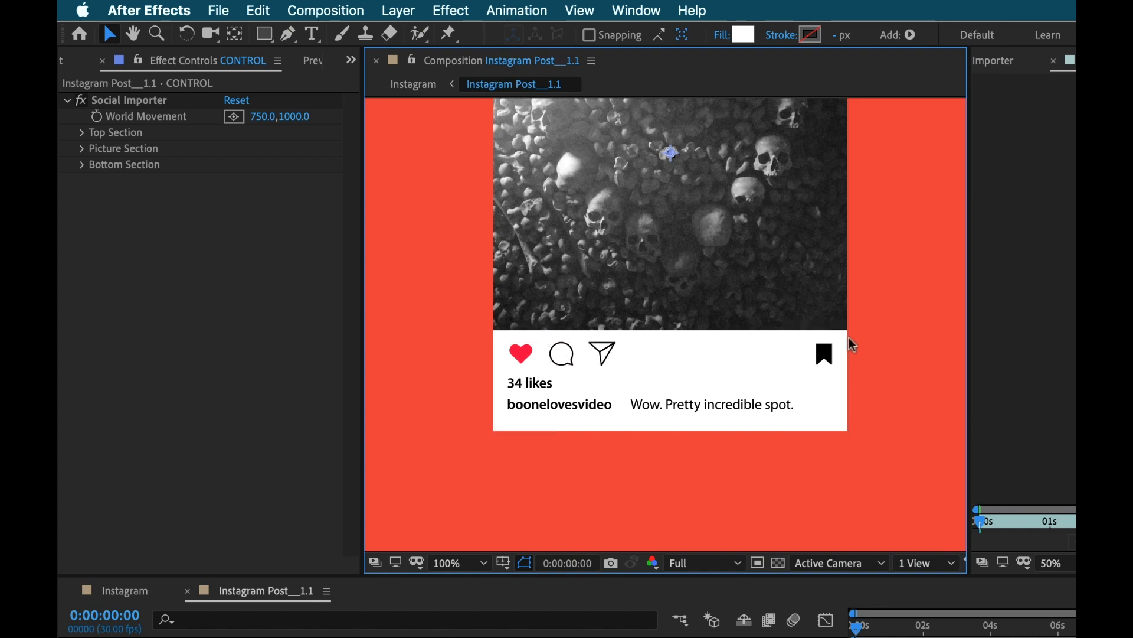
{"action": "mouse_move", "coordinate": [529, 396]}
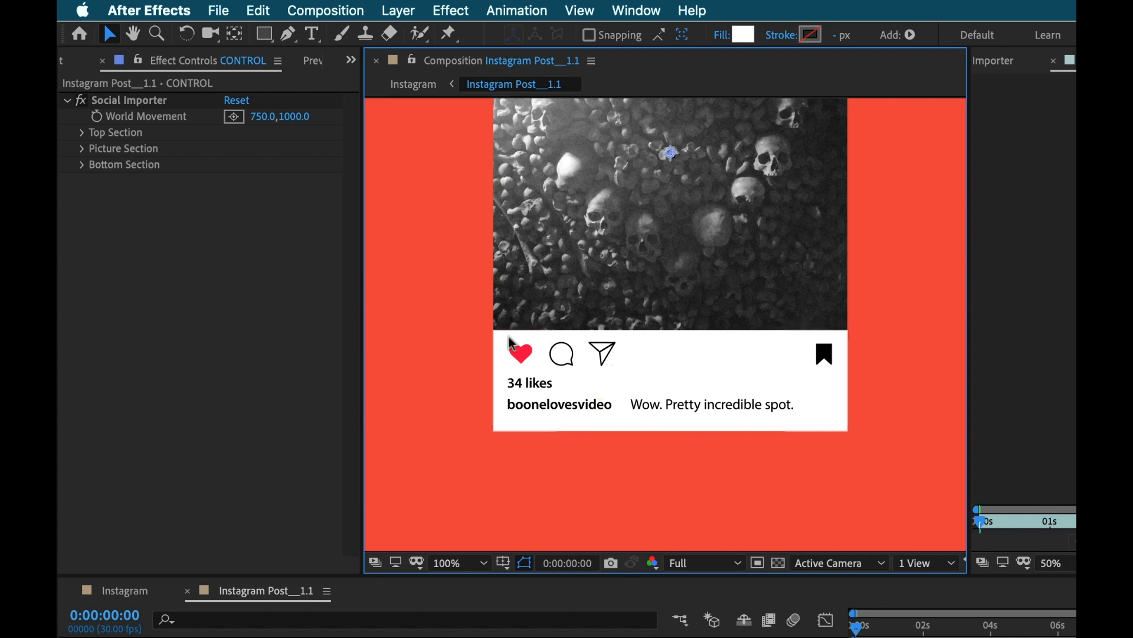
{"action": "left_click", "coordinate": [81, 132]}
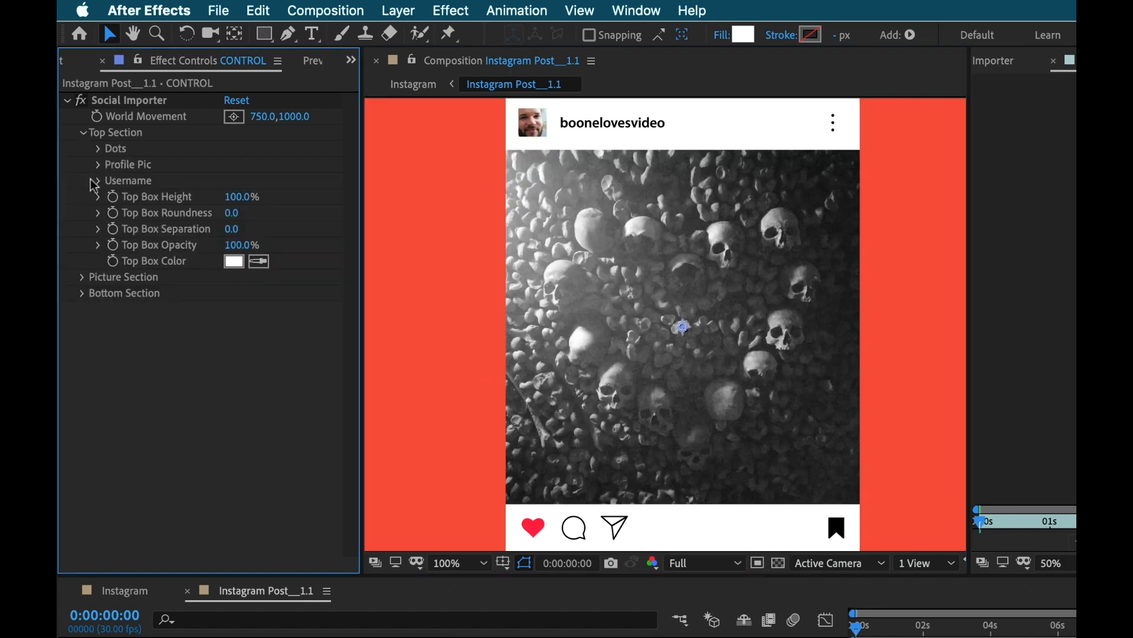
{"action": "left_click", "coordinate": [81, 276]}
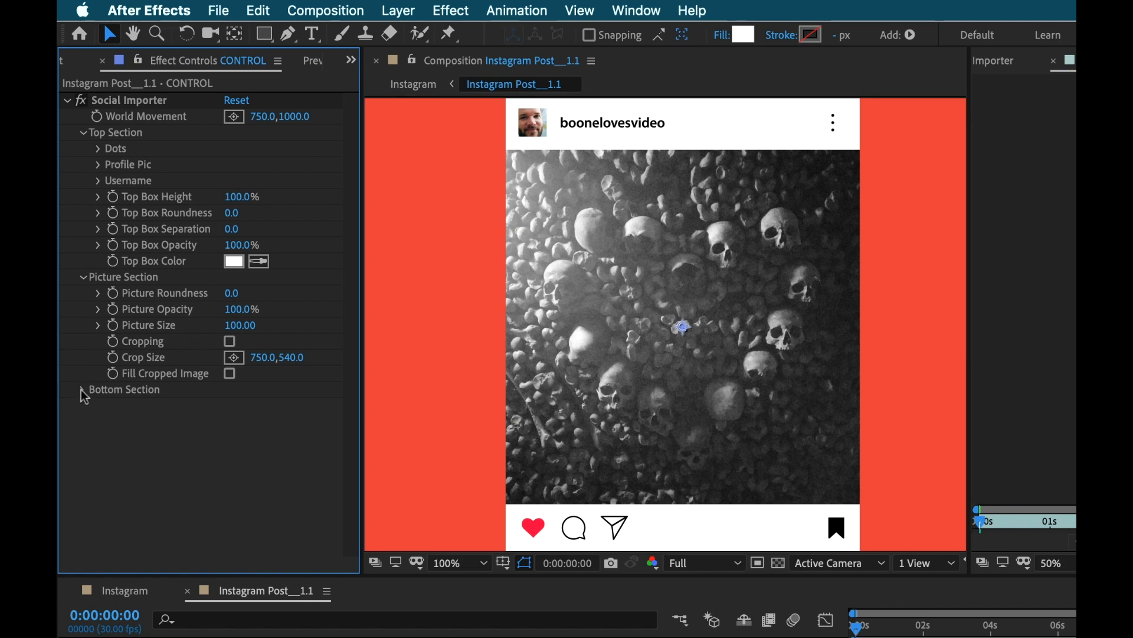
{"action": "left_click", "coordinate": [84, 389]}
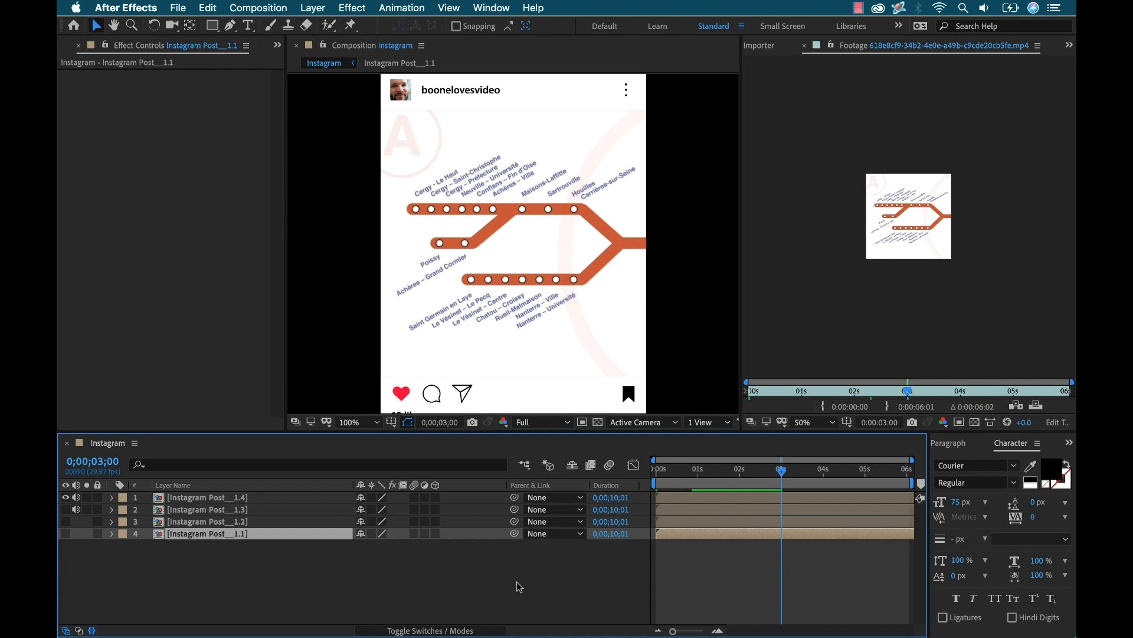
Open Instagram Post__1.4 and trim the comp to the postPic video's 0:00:06:02 length
{"action": "left_click", "coordinate": [207, 497]}
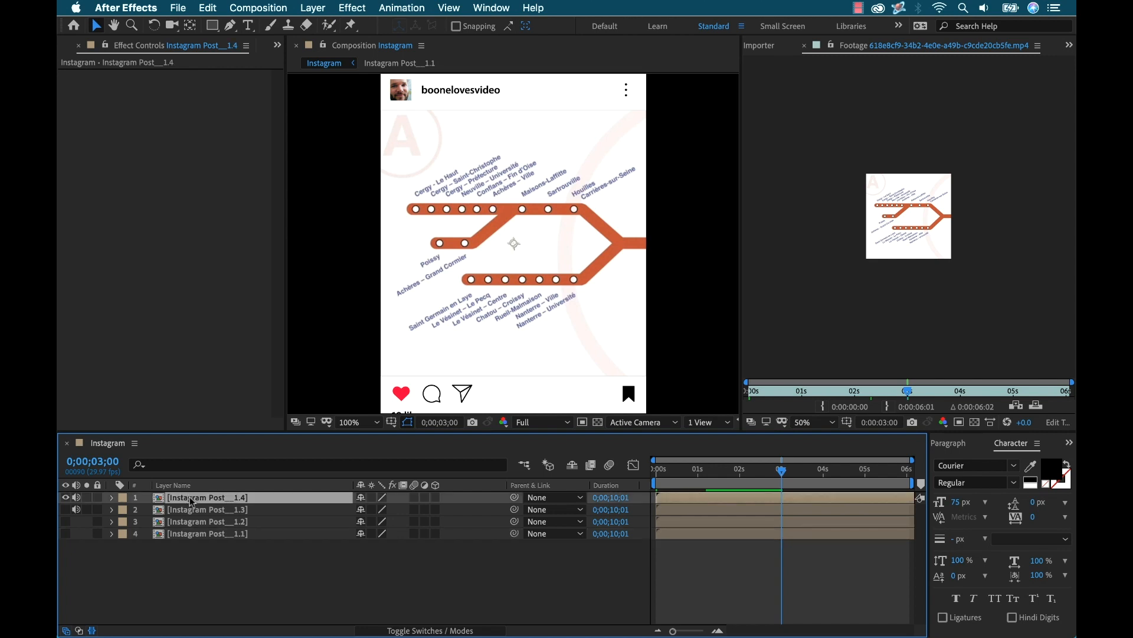
{"action": "double_click", "coordinate": [206, 497]}
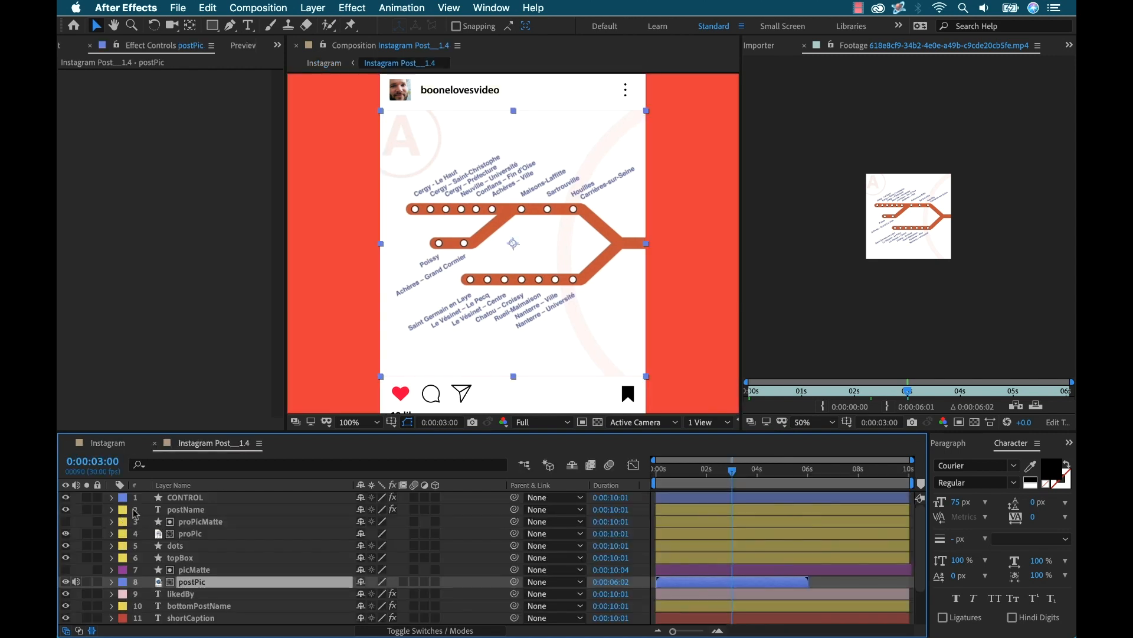
{"action": "left_click", "coordinate": [185, 497]}
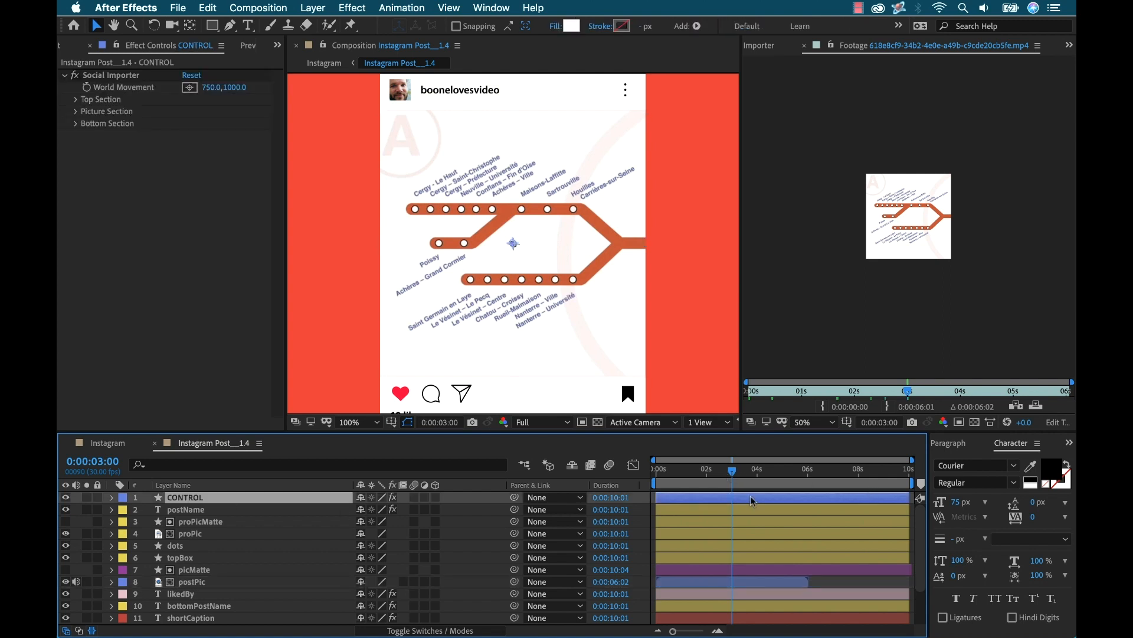
{"action": "left_click", "coordinate": [192, 581]}
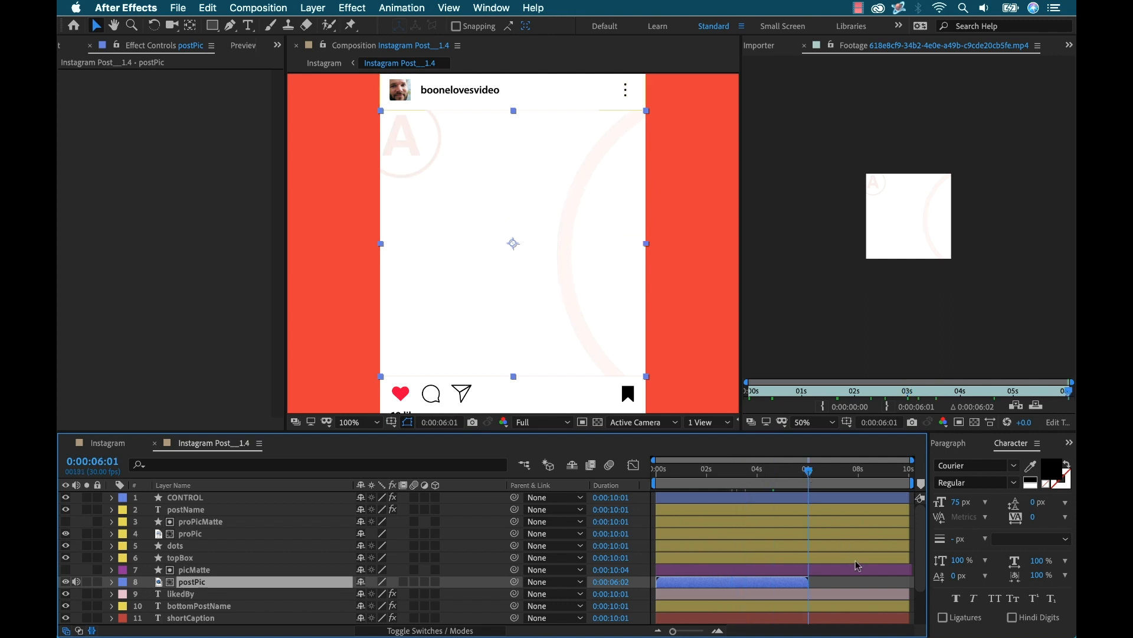
{"action": "right_click", "coordinate": [809, 479]}
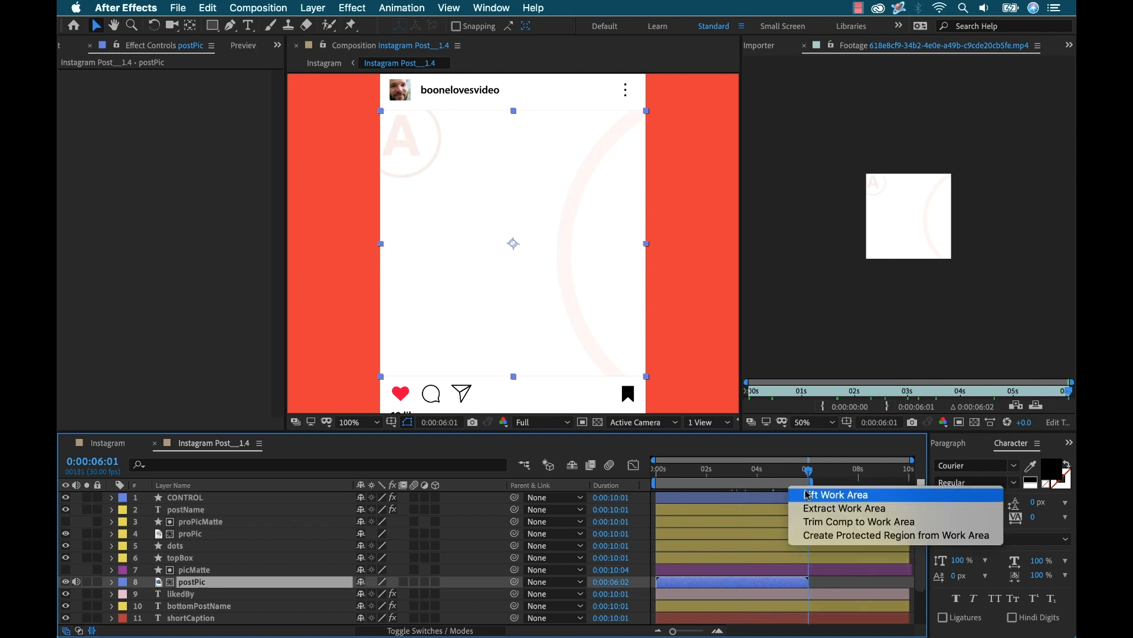
{"action": "left_click", "coordinate": [859, 521]}
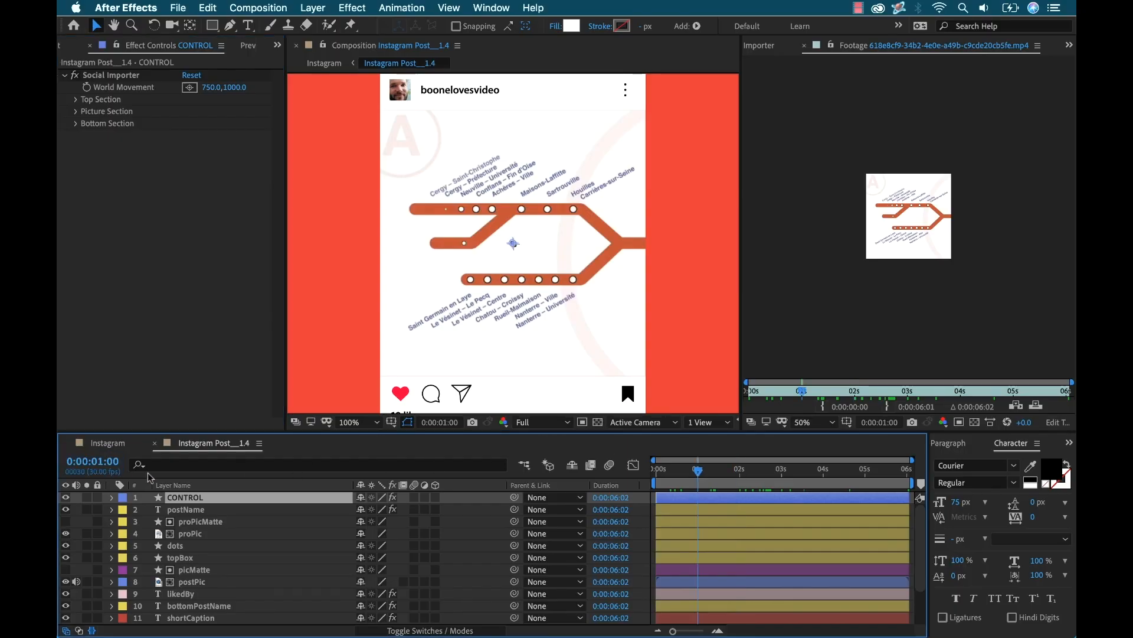
Keyframe CONTROL's Picture Size at 100 (1 s) and 125 (2 s), then scrub to preview
{"action": "left_click", "coordinate": [75, 111]}
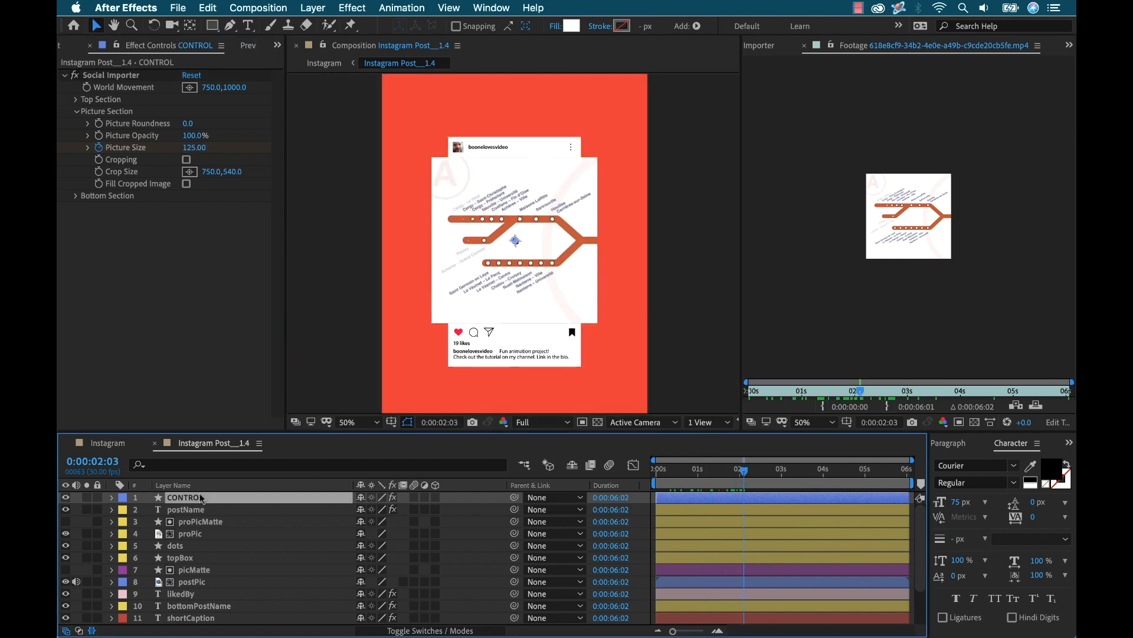
{"action": "left_click", "coordinate": [112, 497]}
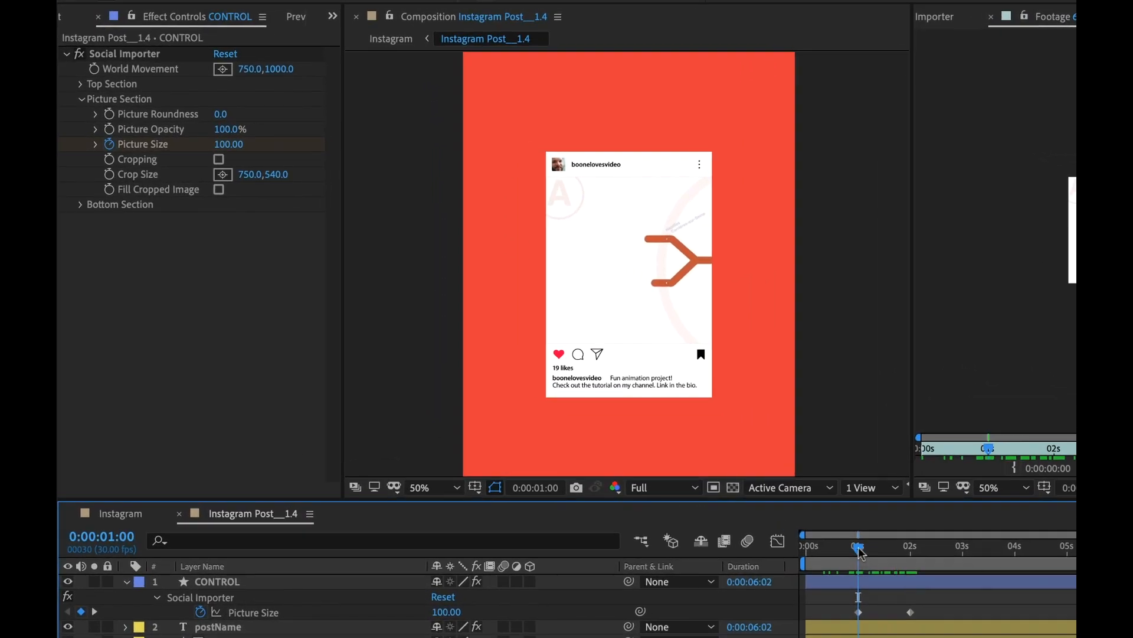
{"action": "left_click_drag", "start_coordinate": [858, 546], "coordinate": [902, 545]}
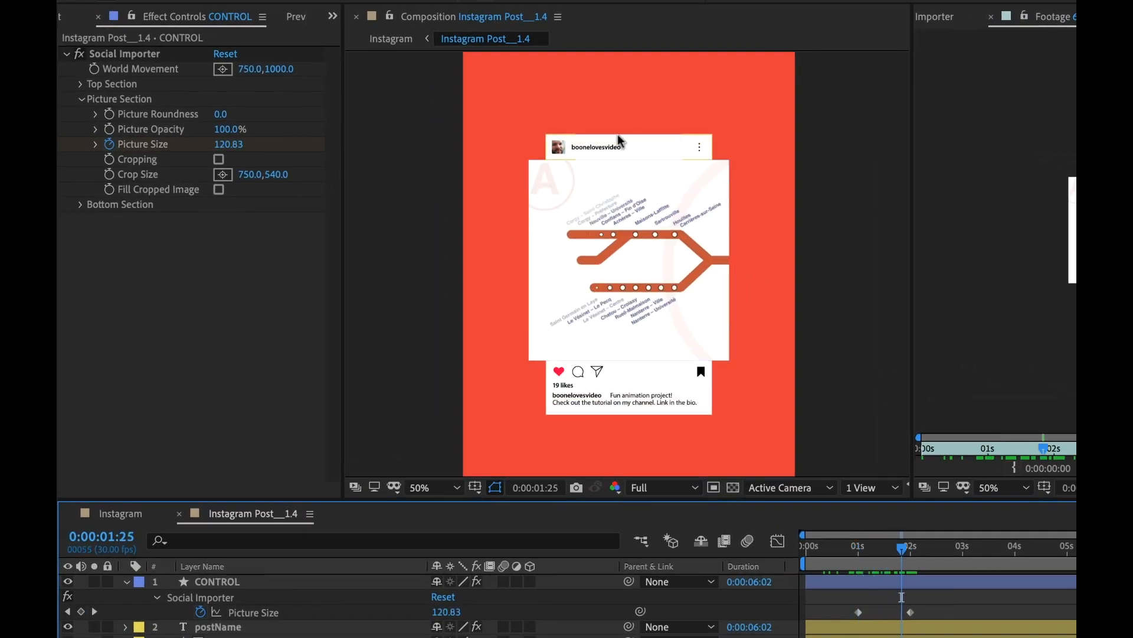
{"action": "mouse_move", "coordinate": [633, 165]}
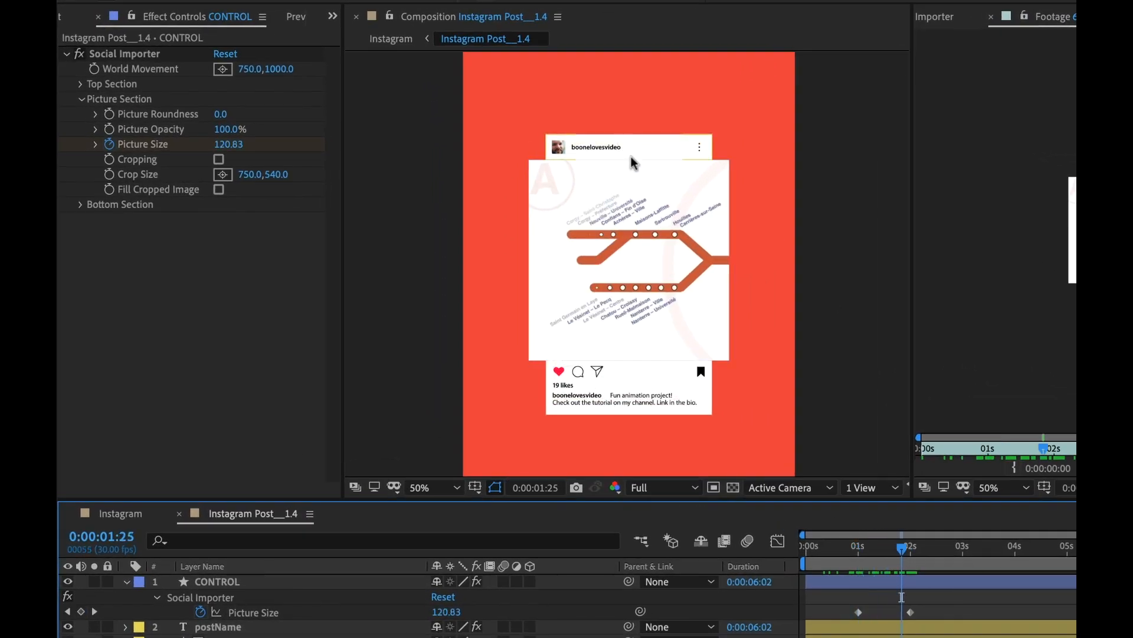
{"action": "mouse_move", "coordinate": [643, 157]}
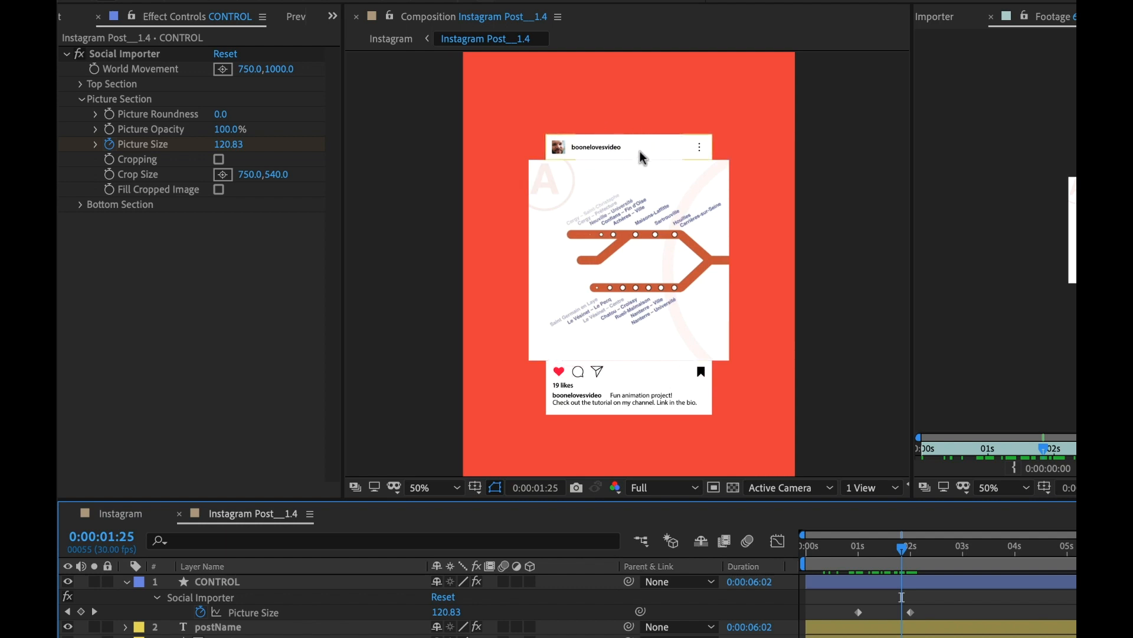
{"action": "mouse_move", "coordinate": [901, 560]}
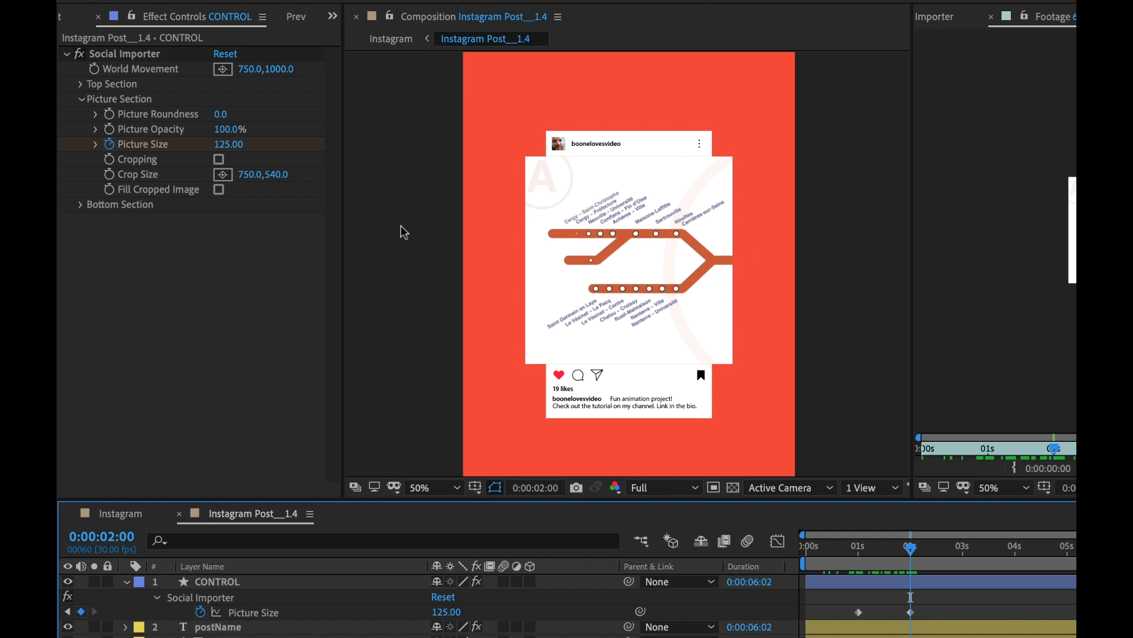
{"action": "left_click", "coordinate": [79, 83]}
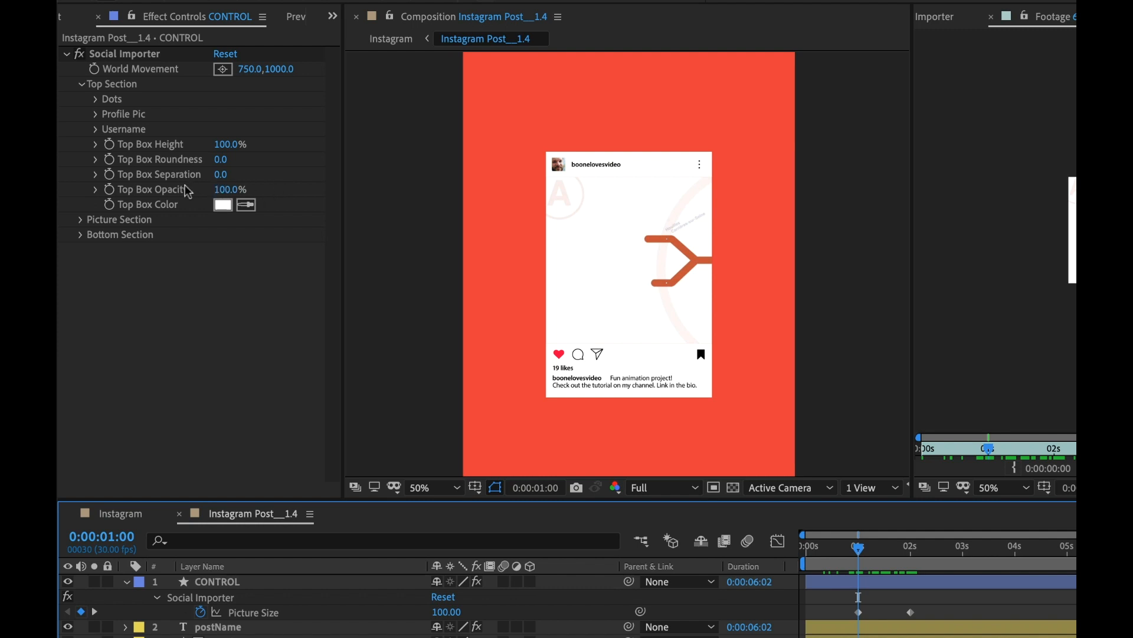
{"action": "mouse_move", "coordinate": [121, 191]}
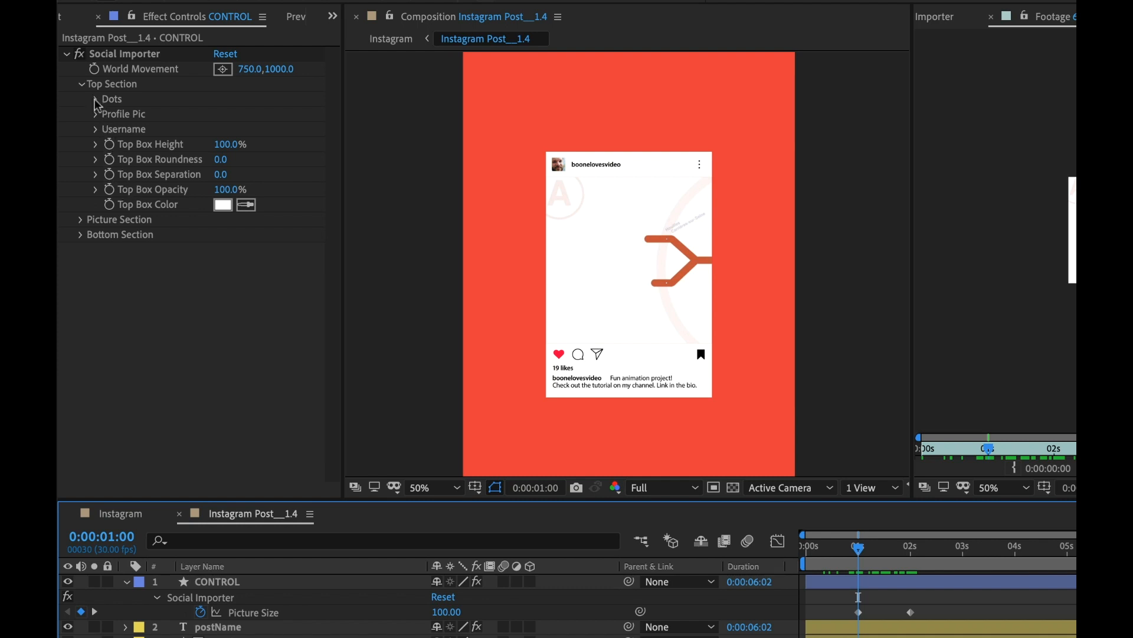
{"action": "mouse_move", "coordinate": [699, 167]}
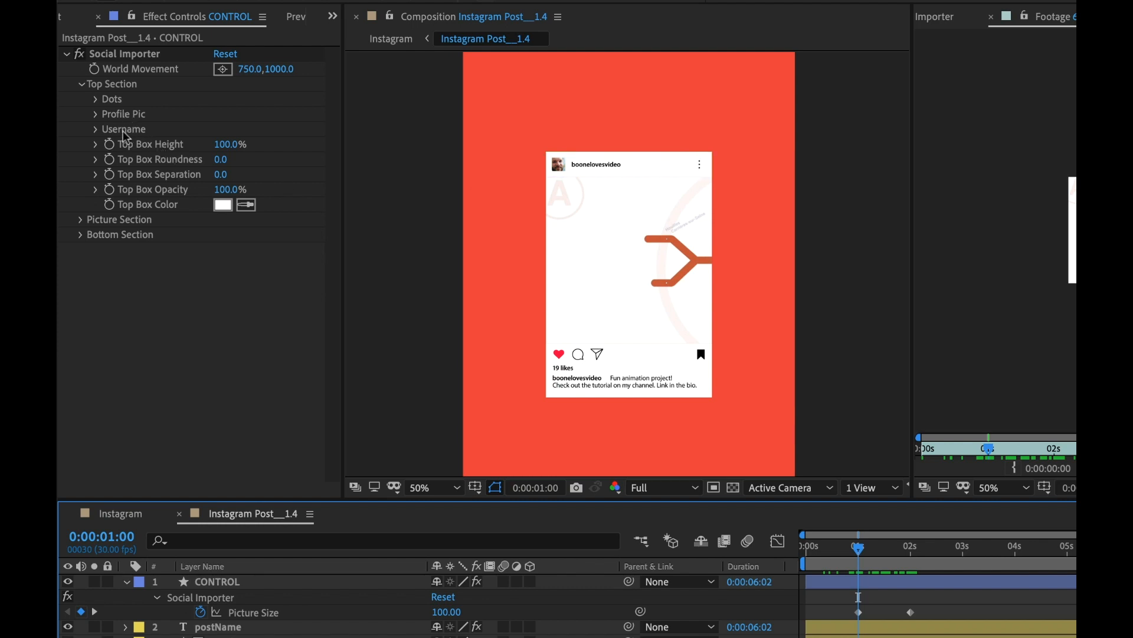
{"action": "mouse_move", "coordinate": [120, 186]}
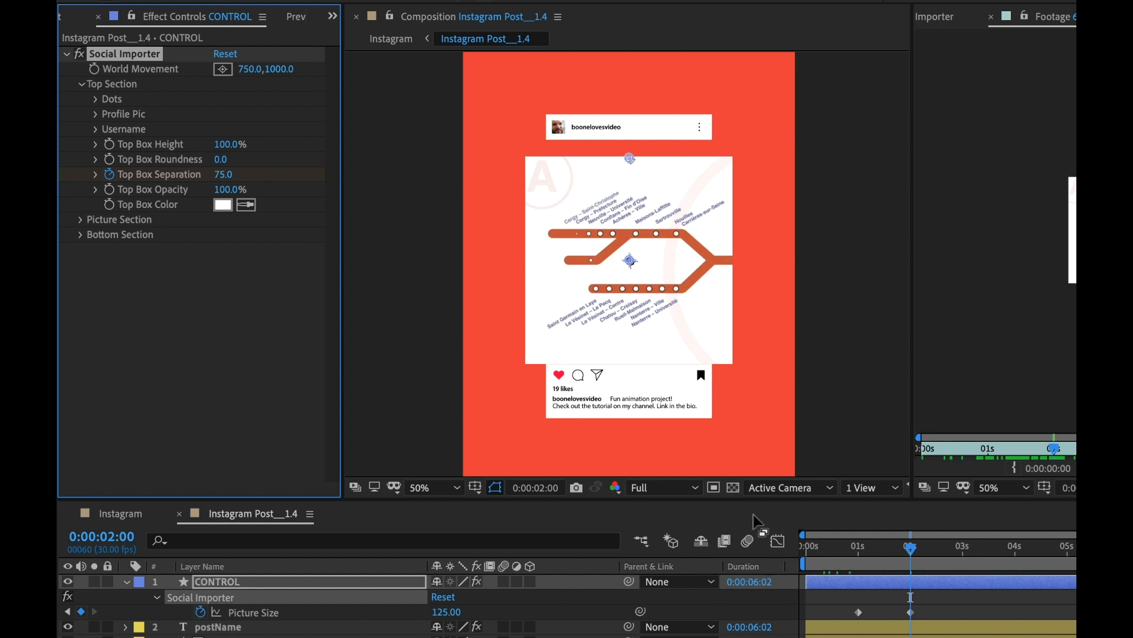
Turn on the Top Box Separation stopwatch at 0:00:02:00 with a value of 75
{"action": "left_click", "coordinate": [80, 235]}
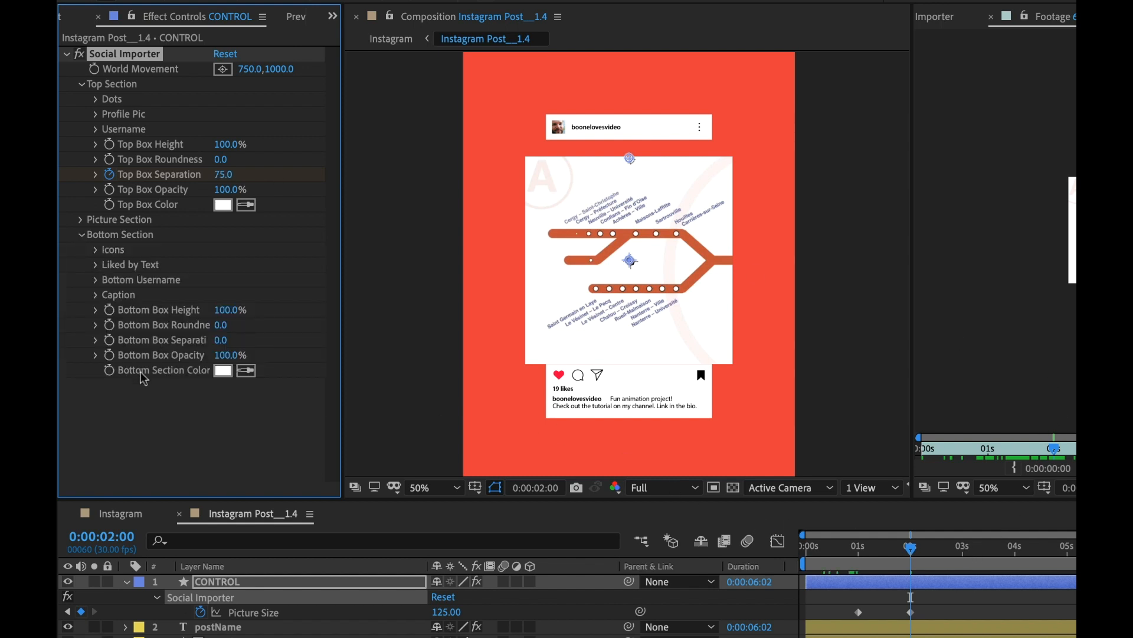
{"action": "mouse_move", "coordinate": [121, 355]}
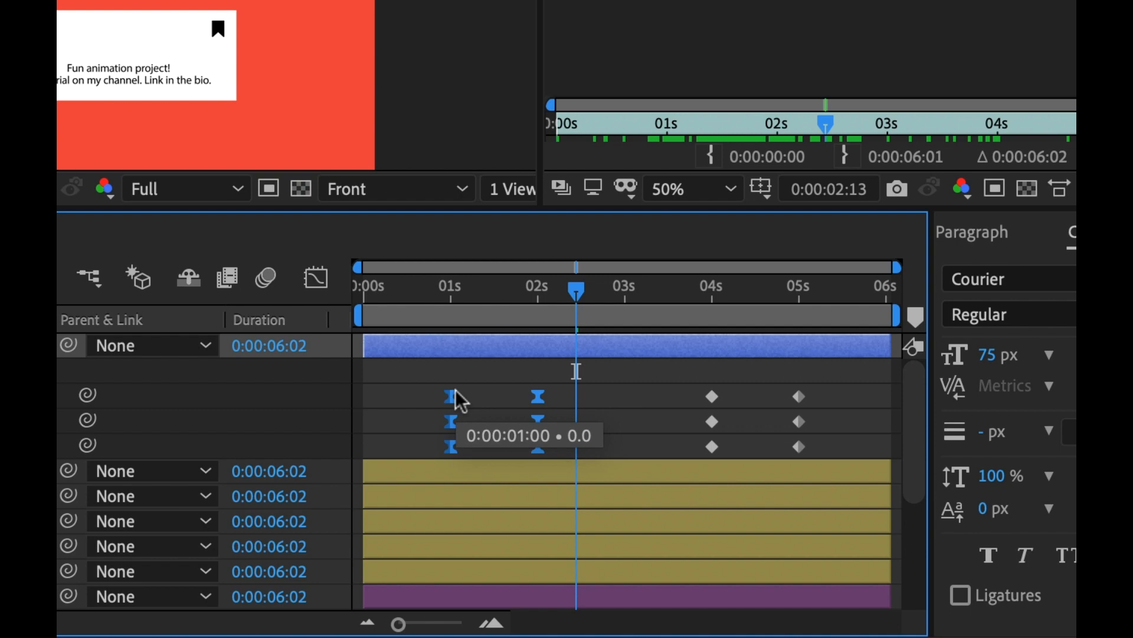
Reverse the 1s–2s separation (75) and size keyframes at 4s, then scrub to check
{"action": "left_click", "coordinate": [316, 278]}
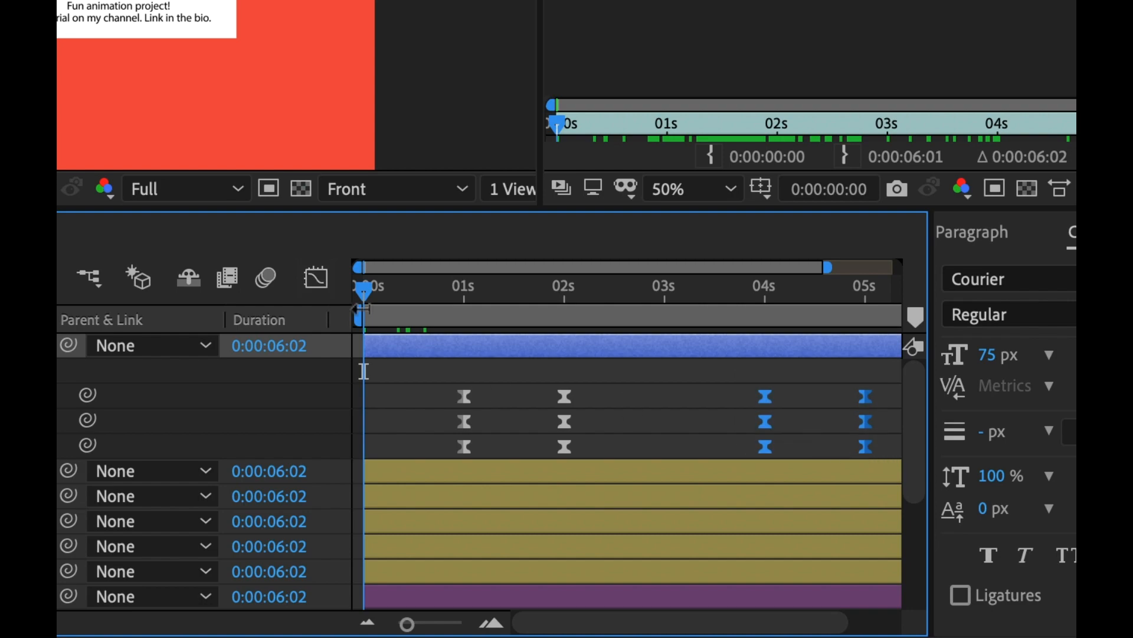
{"action": "left_click", "coordinate": [316, 277]}
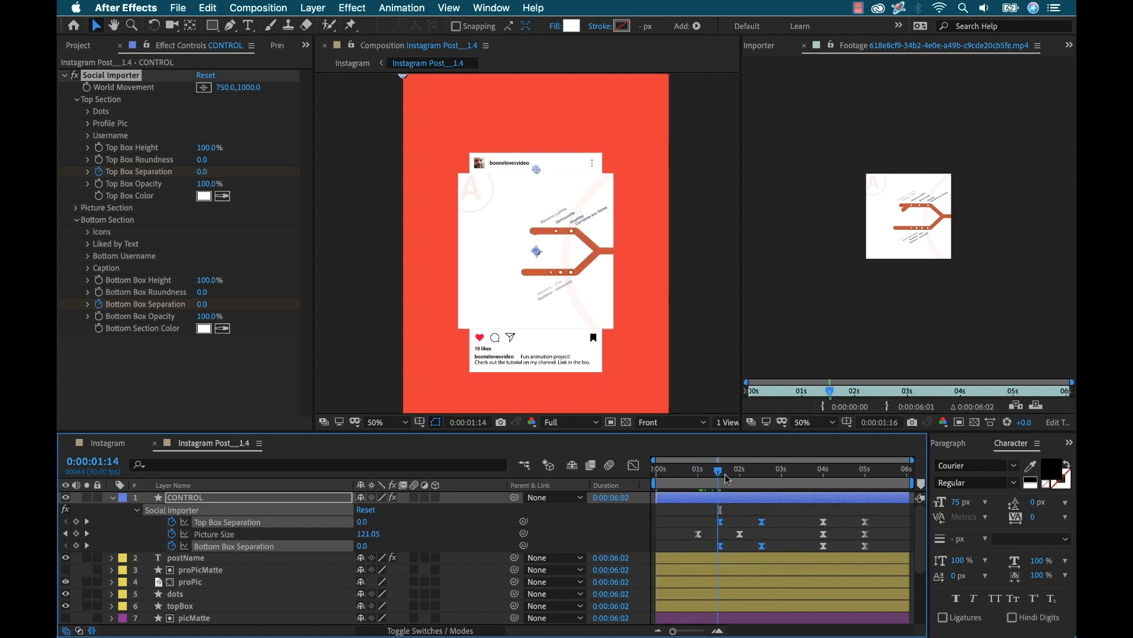
{"action": "left_click", "coordinate": [770, 471]}
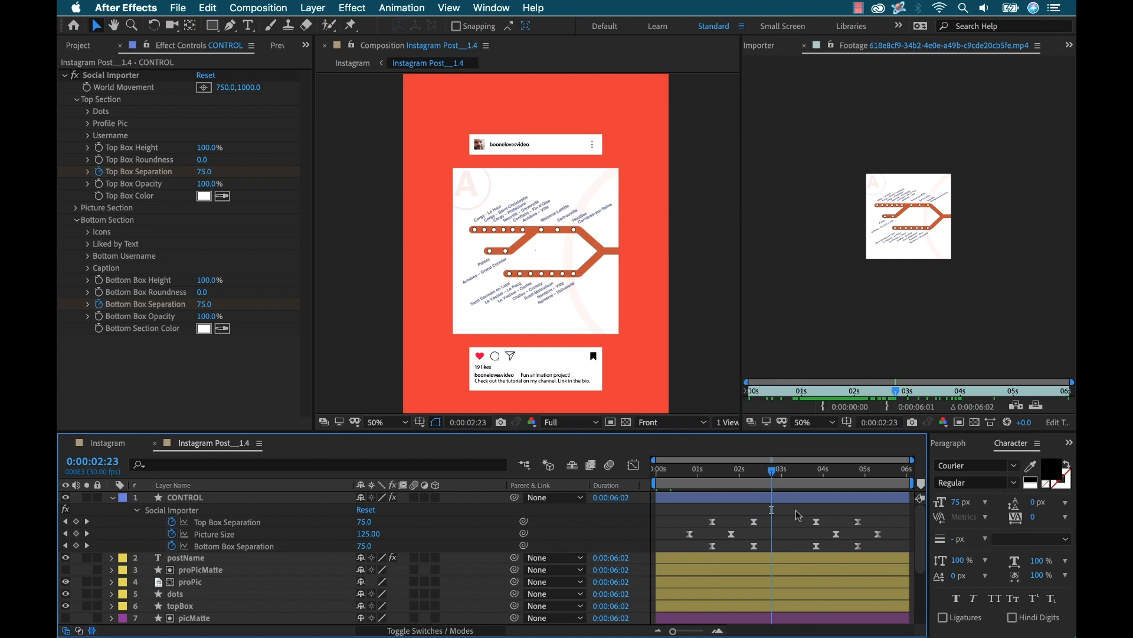
Copy Instagram Post__1.4's layer settings in Social Importer and select the other post layers
{"action": "left_click", "coordinate": [353, 63]}
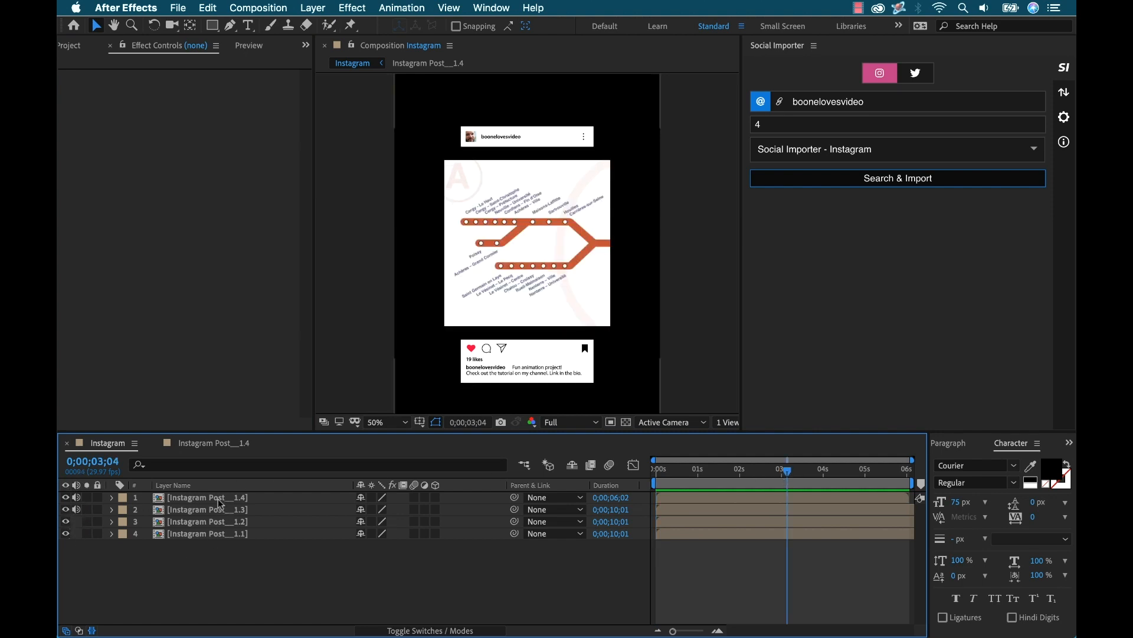
{"action": "left_click", "coordinate": [207, 497]}
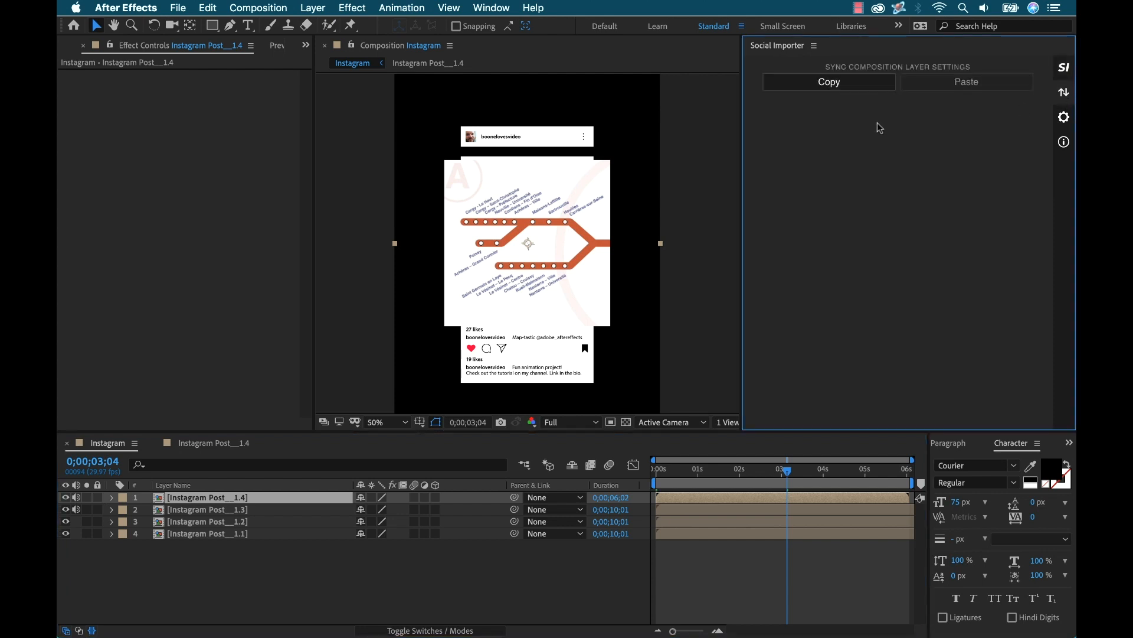
{"action": "left_click", "coordinate": [830, 82]}
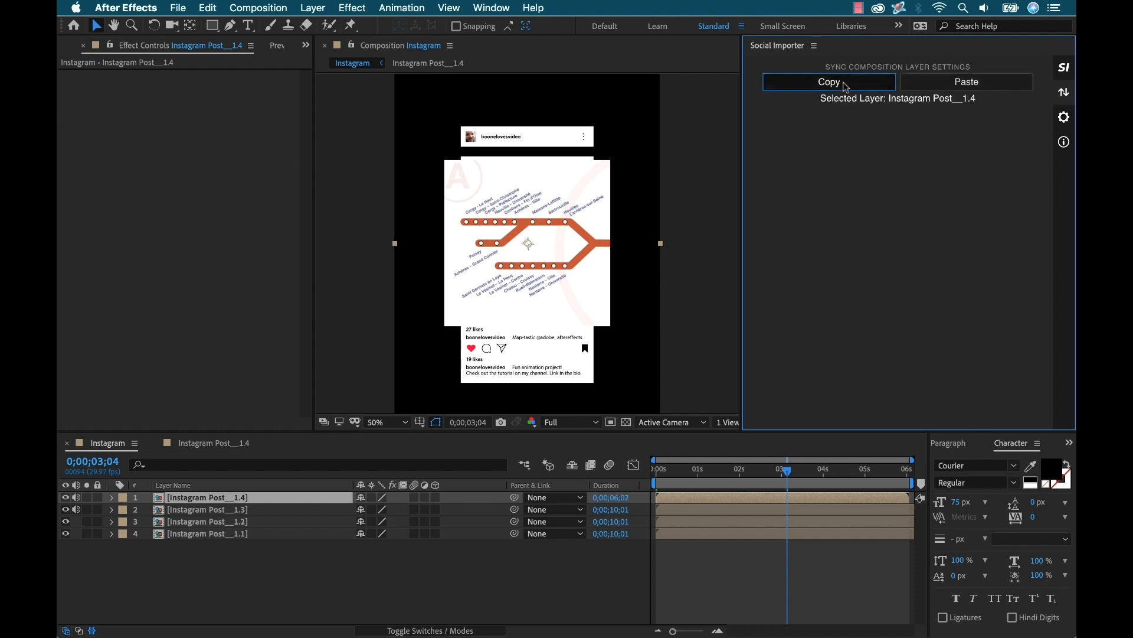
{"action": "left_click", "coordinate": [830, 82]}
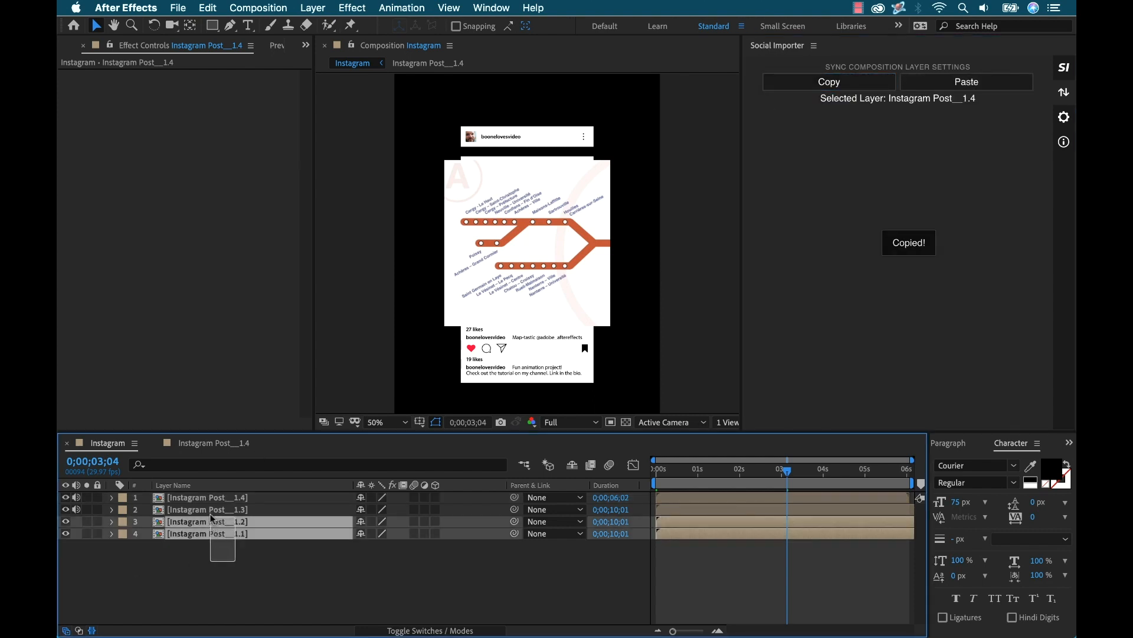
{"action": "left_click", "coordinate": [967, 81]}
{"action": "type", "text": "Twitter"}
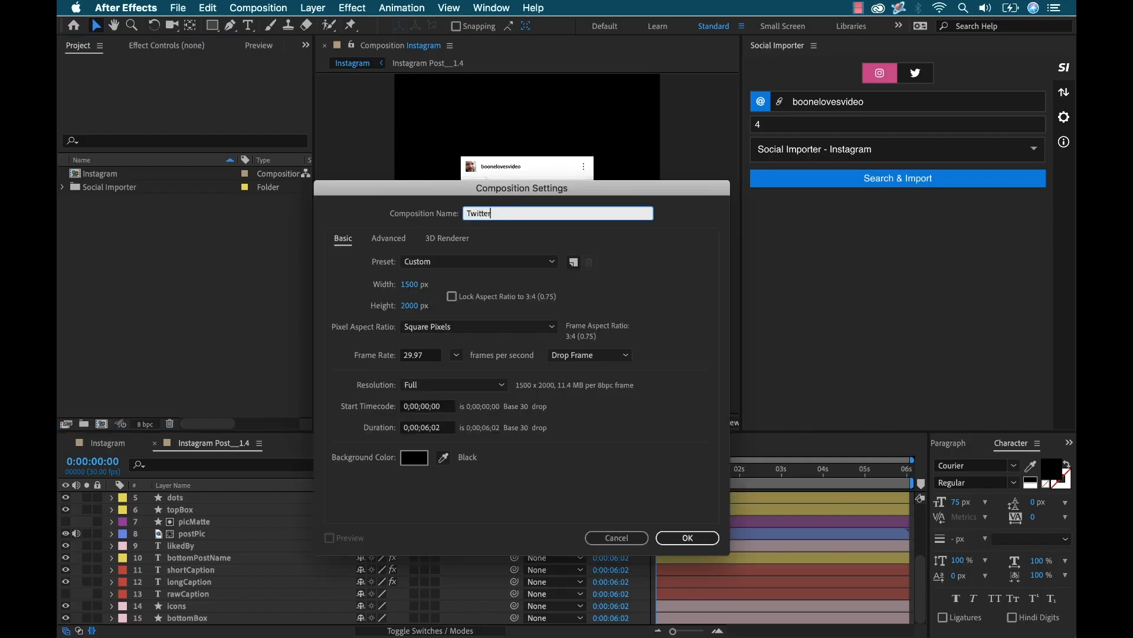
Correct the composition name to Twitter at 1500×2000 and confirm
{"action": "key", "text": "Backspace"}
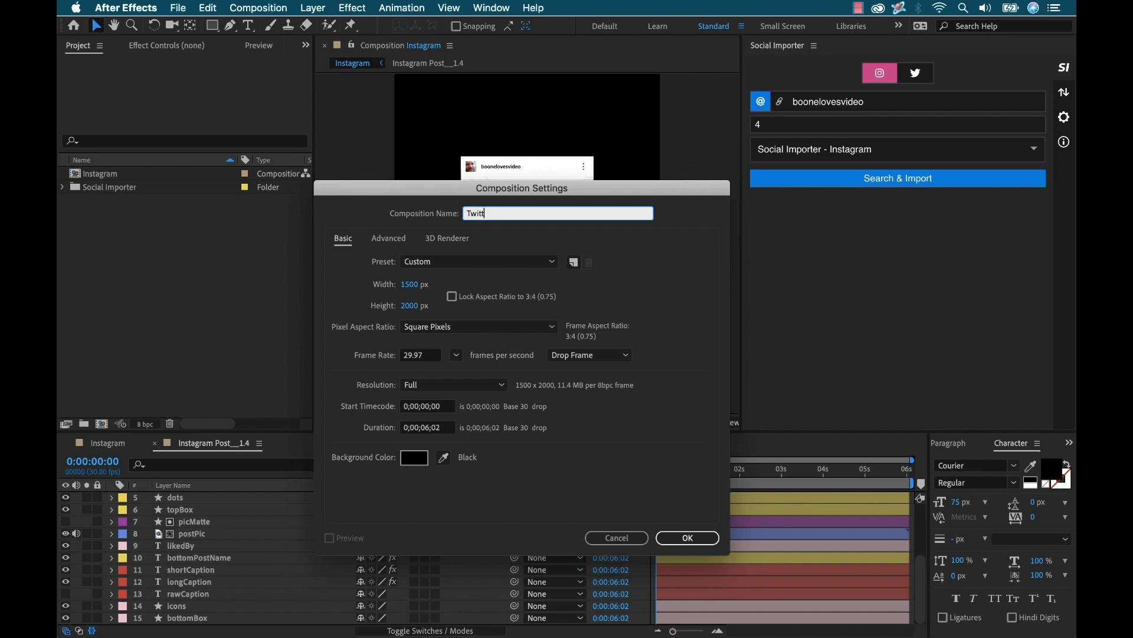
{"action": "left_click", "coordinate": [687, 537]}
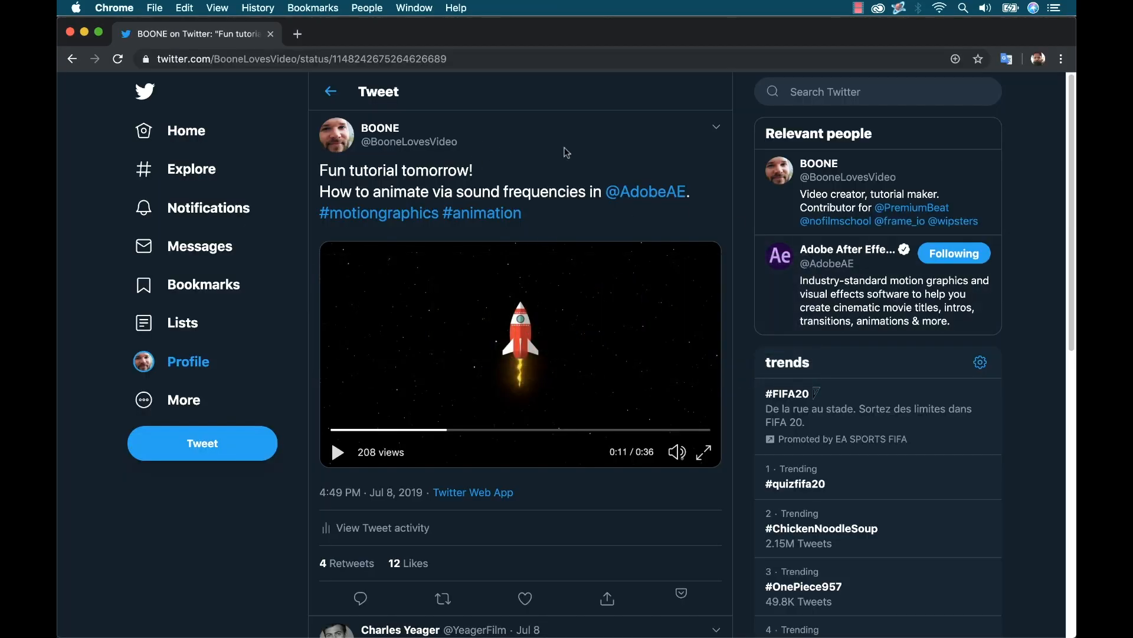
Highlight the rocket tweet's full URL in Chrome's address bar
{"action": "left_click", "coordinate": [296, 58]}
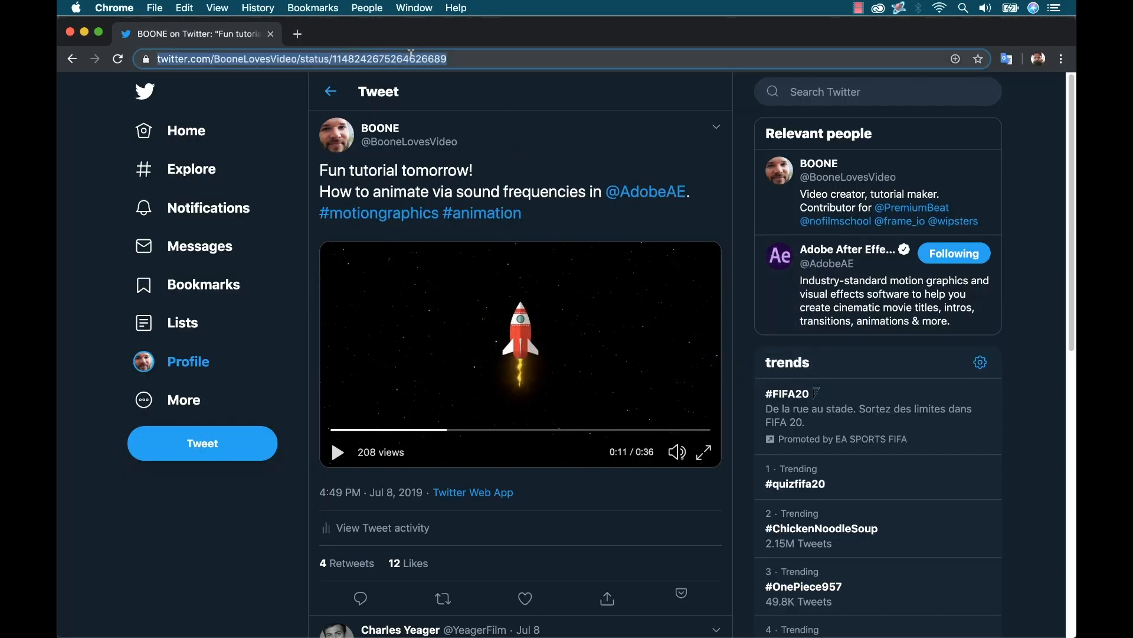
{"action": "mouse_move", "coordinate": [1017, 244]}
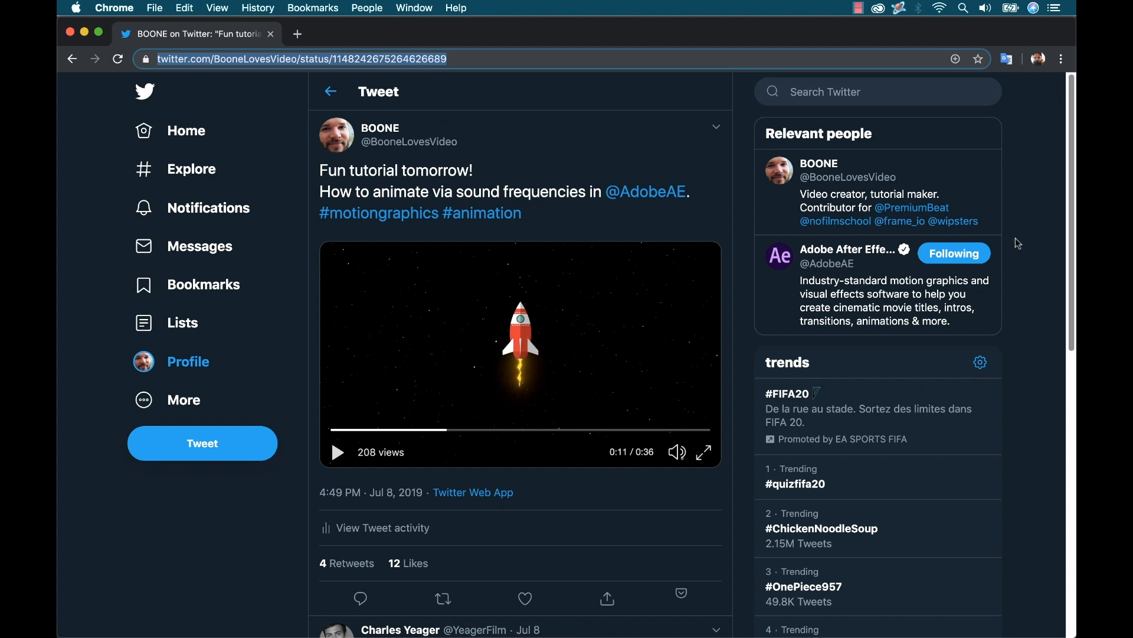
{"action": "mouse_move", "coordinate": [446, 180]}
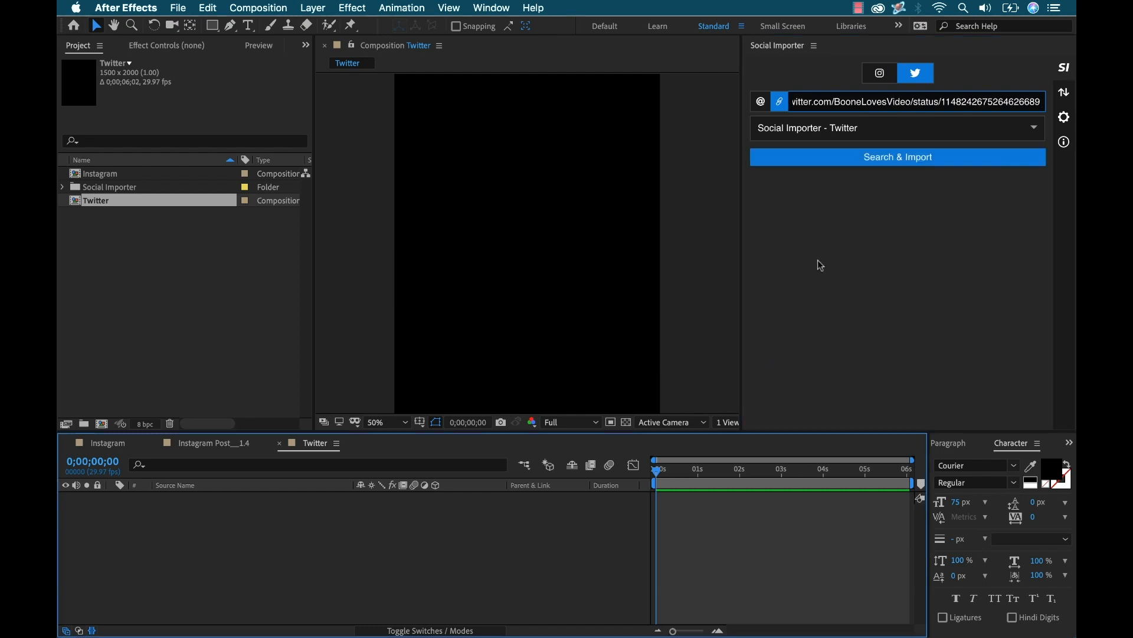
Import the pasted tweet link via Search & Import and play back the rocket video
{"action": "left_click", "coordinate": [898, 157]}
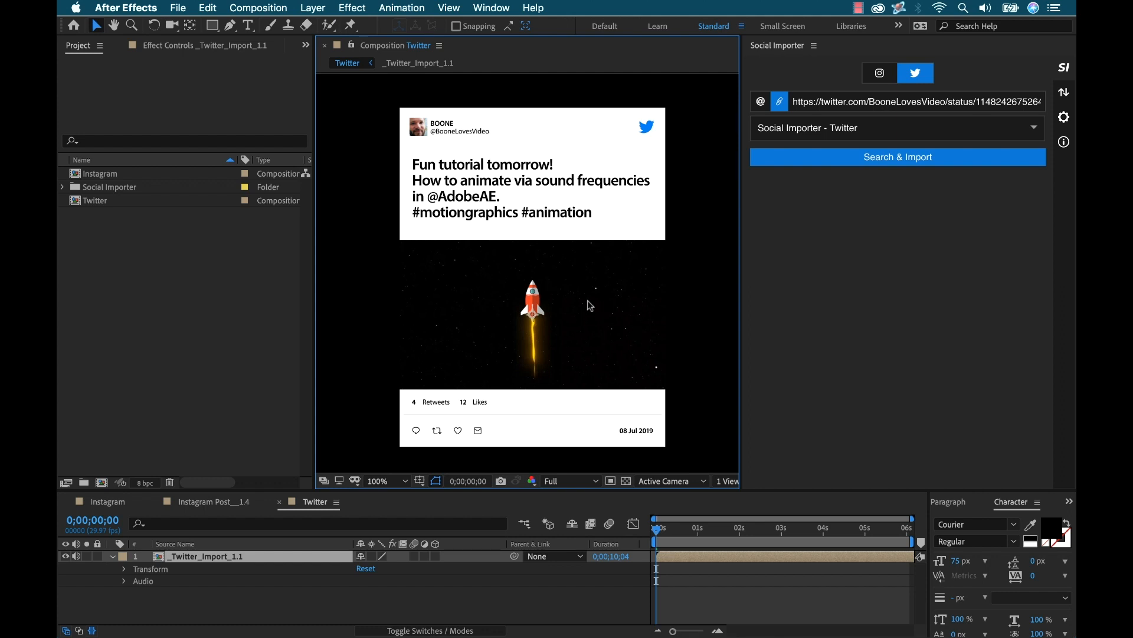
{"action": "left_click", "coordinate": [706, 527]}
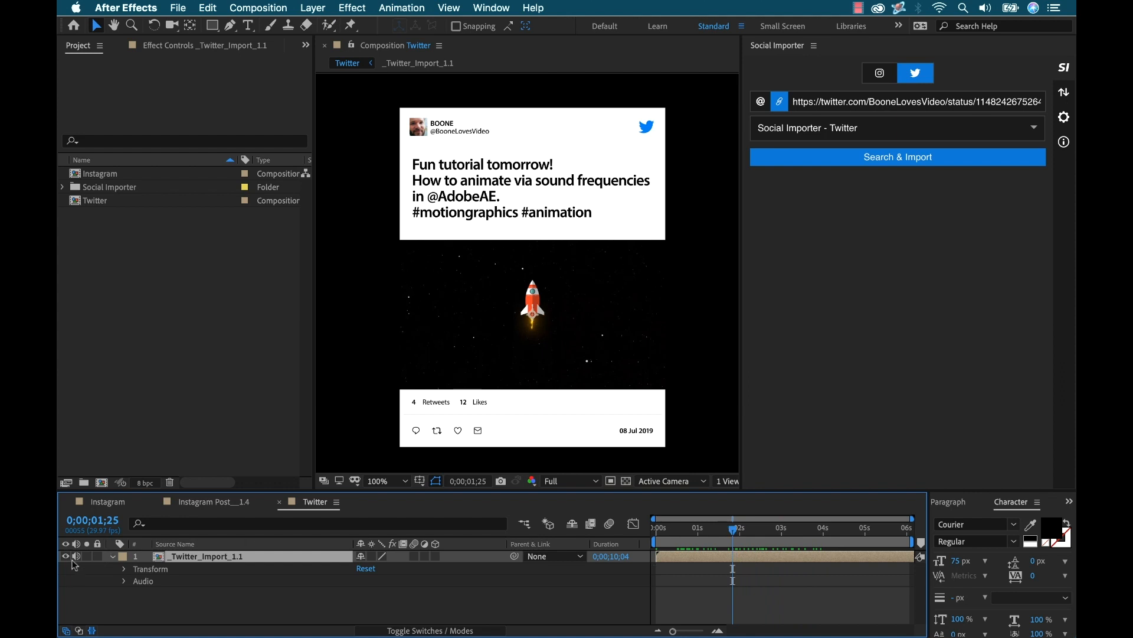
{"action": "mouse_move", "coordinate": [180, 559]}
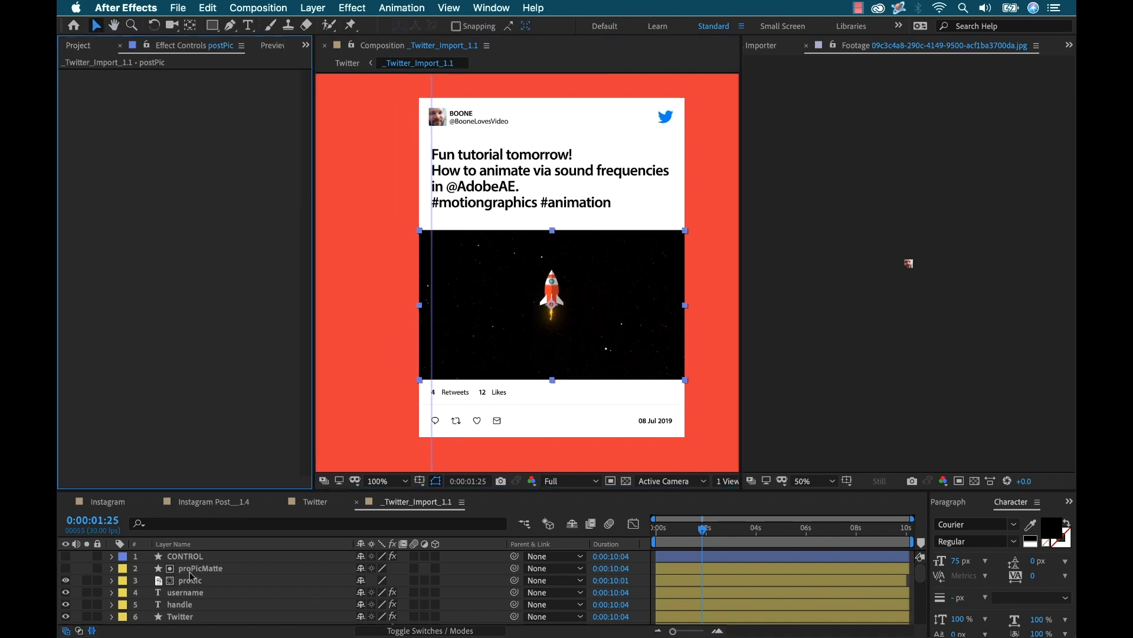
Select the tweet's CONTROL layer and expand its Bottom Section and Username options
{"action": "left_click", "coordinate": [185, 556]}
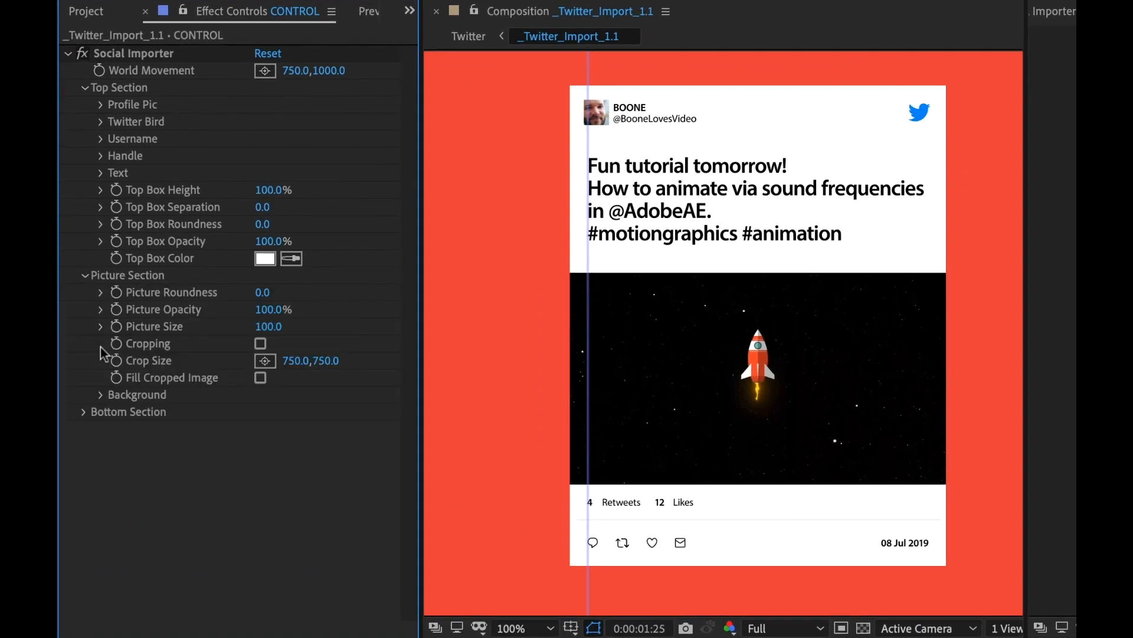
{"action": "left_click", "coordinate": [85, 412]}
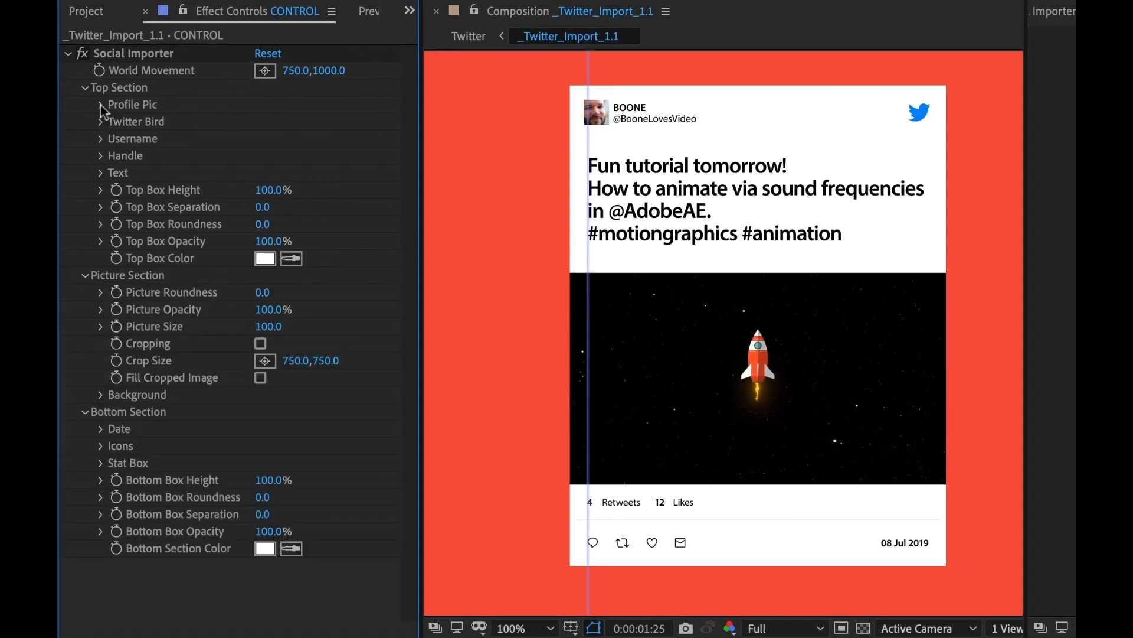
{"action": "mouse_move", "coordinate": [171, 175]}
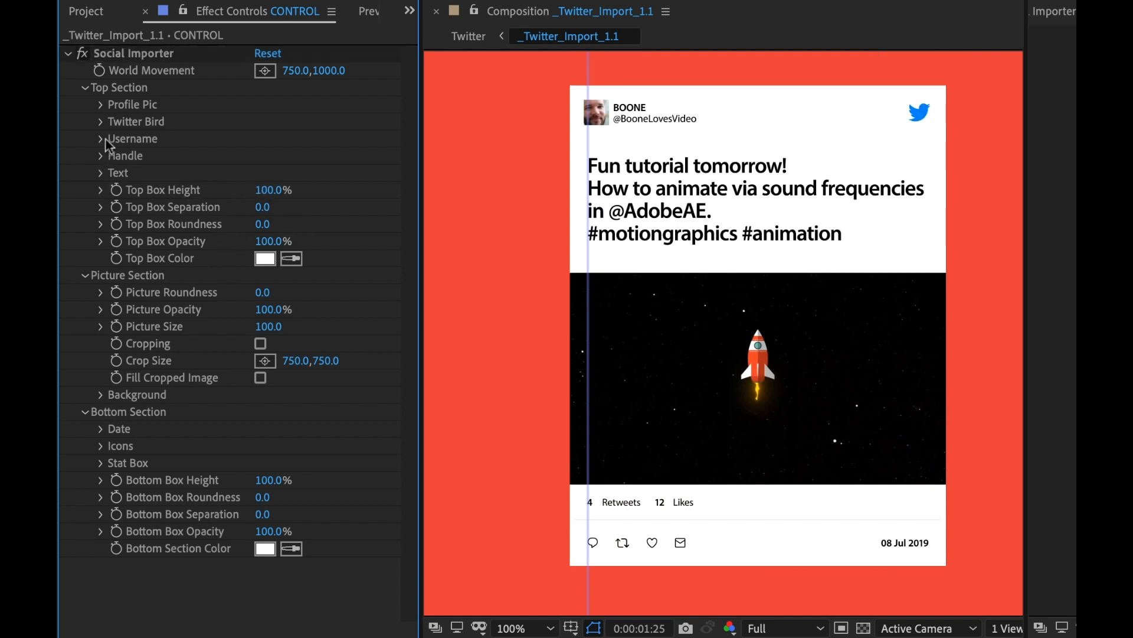
{"action": "left_click", "coordinate": [99, 139]}
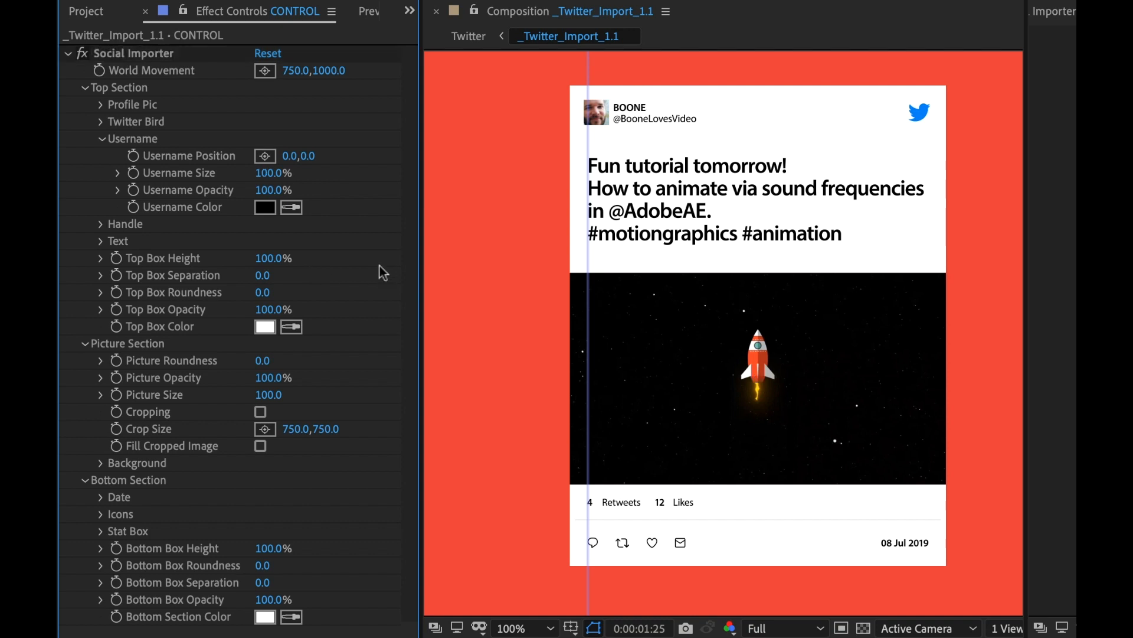
{"action": "mouse_move", "coordinate": [620, 127]}
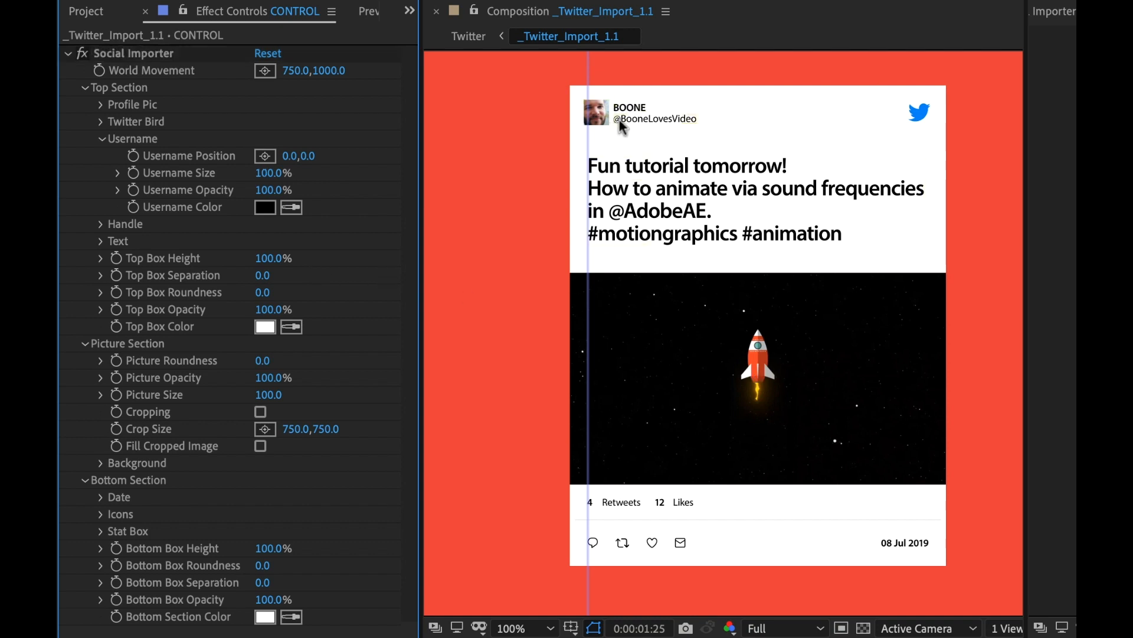